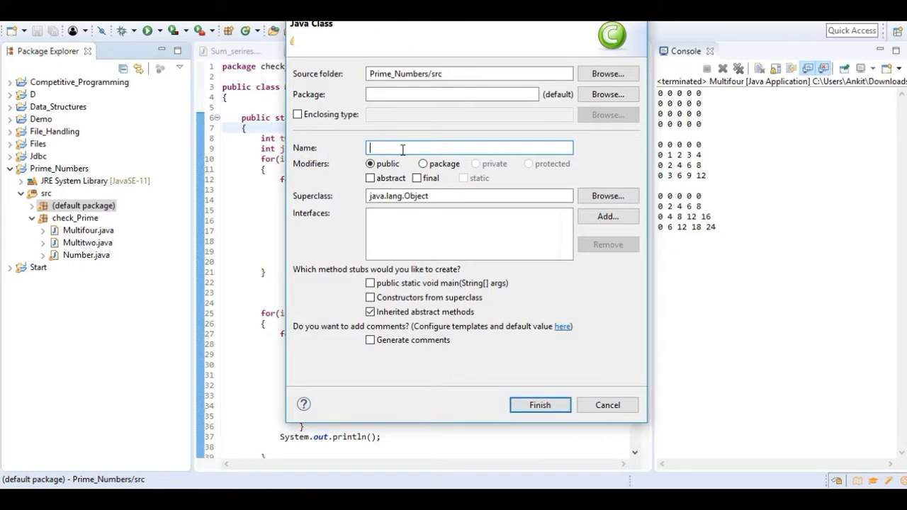
- Create the class ThreeDimensionalArray with a public static void main stub
{"action": "type", "text": "MultiDimensional"}
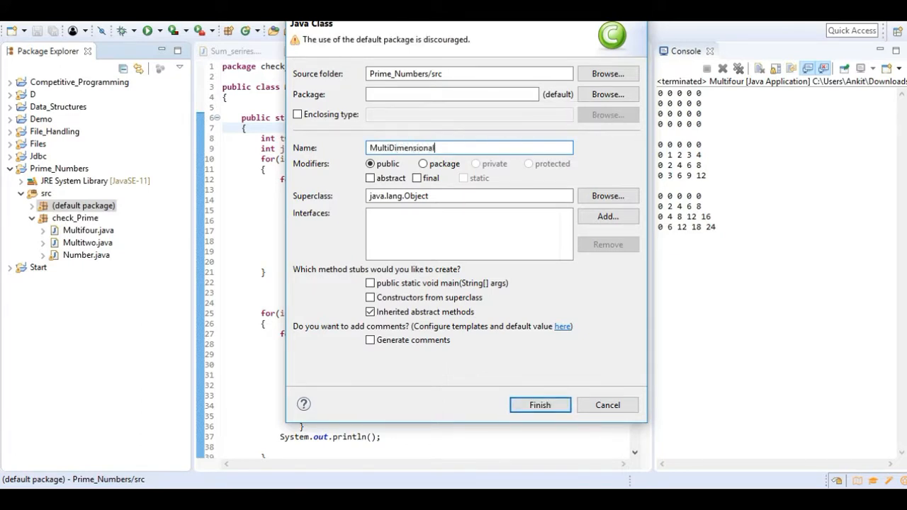
{"action": "type", "text": "Array"}
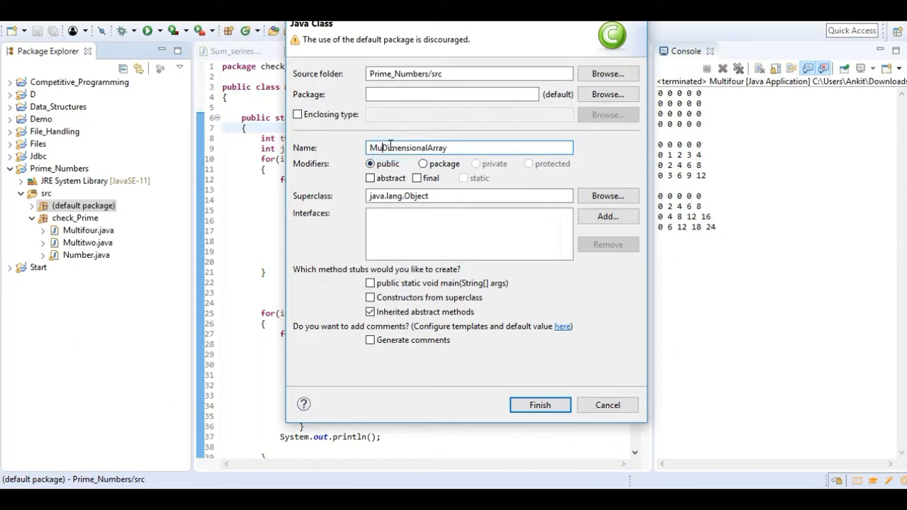
{"action": "type", "text": "ThreeDimensionalArray"}
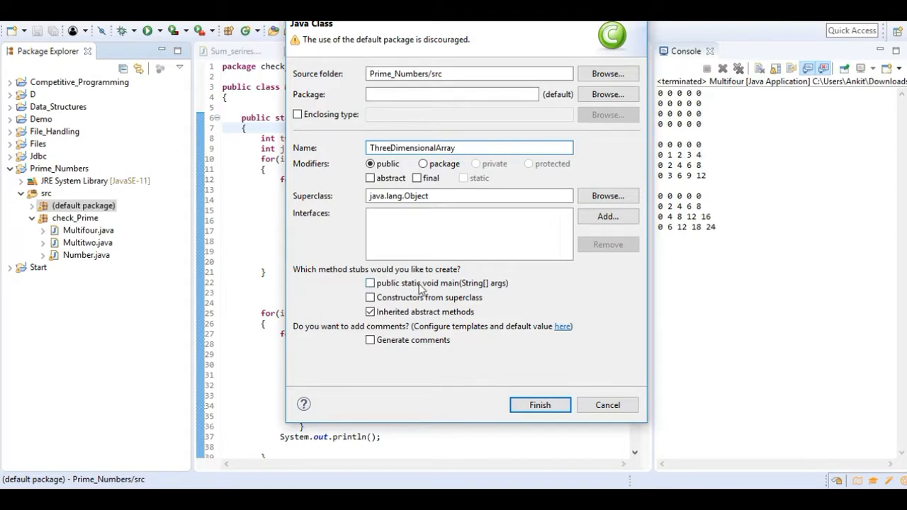
{"action": "left_click", "coordinate": [539, 406]}
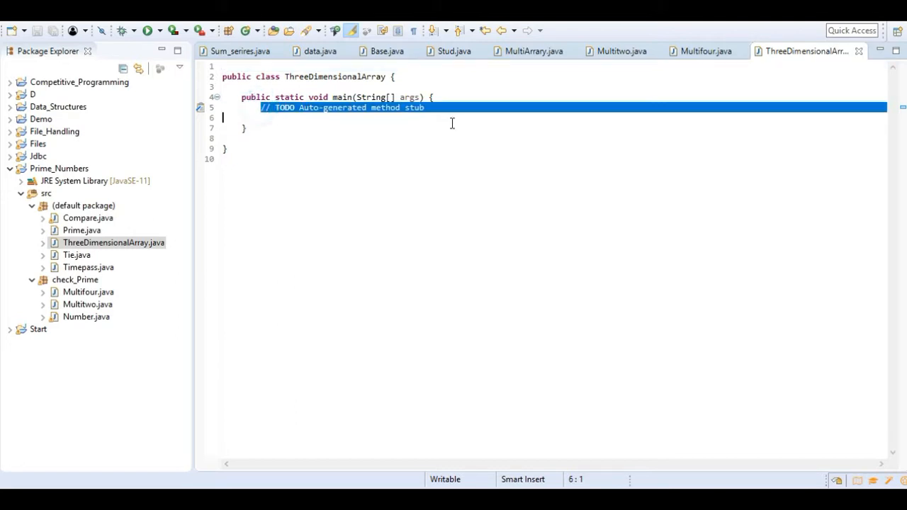
- Replace the TODO comment with the declaration int i,j,k; in main
{"action": "key", "text": "Delete"}
{"action": "type", "text": "int"}
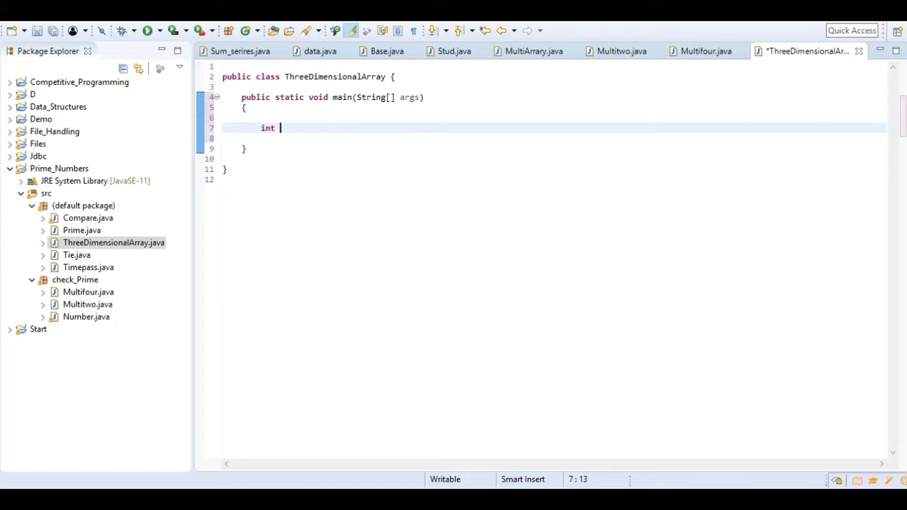
{"action": "type", "text": "i"}
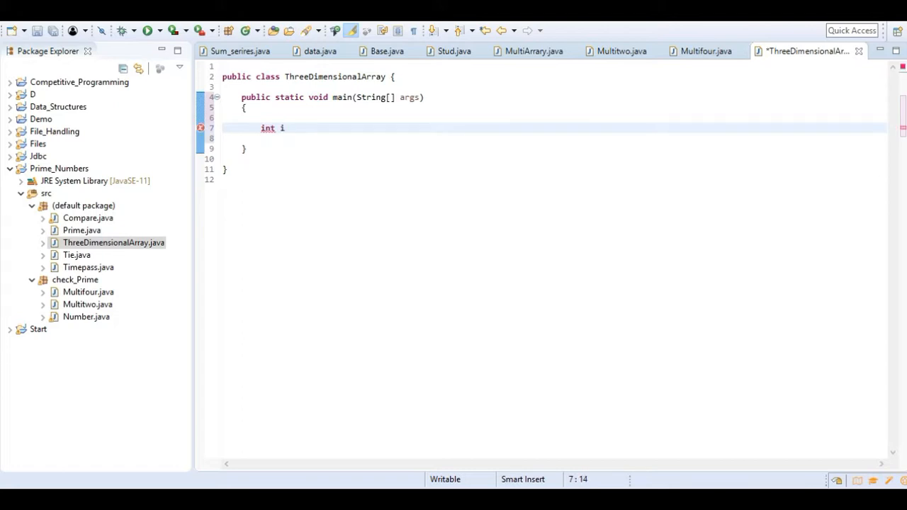
{"action": "type", "text": ",j"}
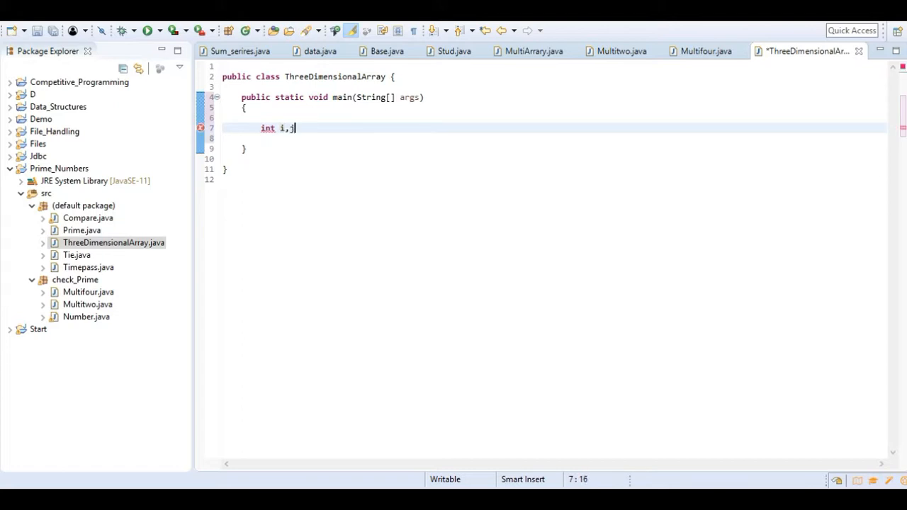
{"action": "type", "text": "k;"}
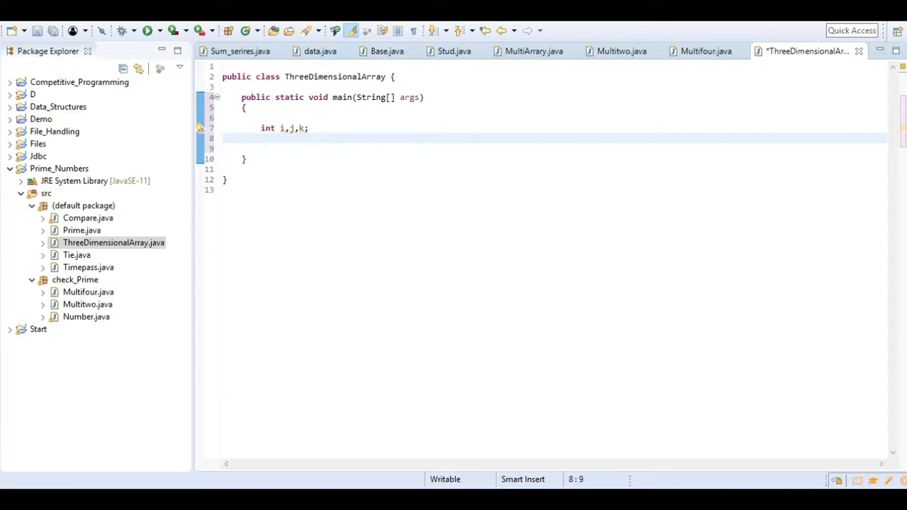
- Declare int threeD[][][]=new int[3][4][5]; on the next line
{"action": "type", "text": "int"}
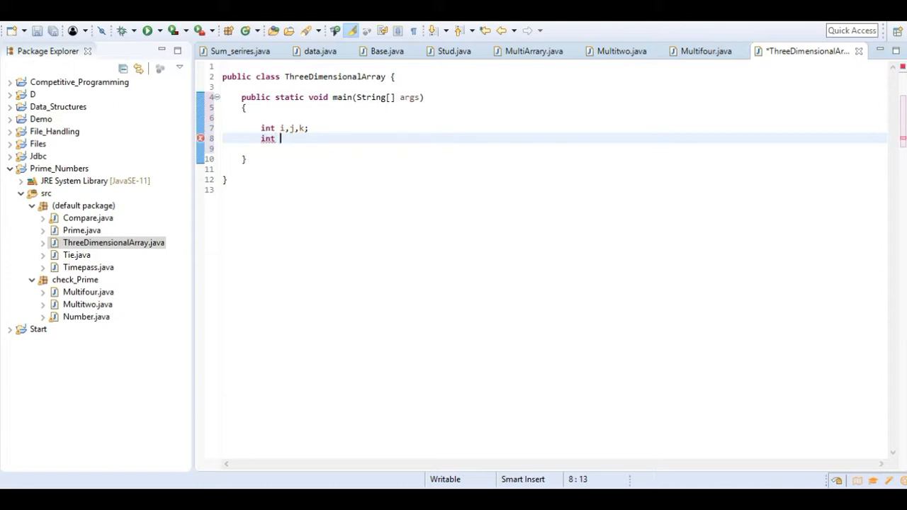
{"action": "type", "text": "thre"}
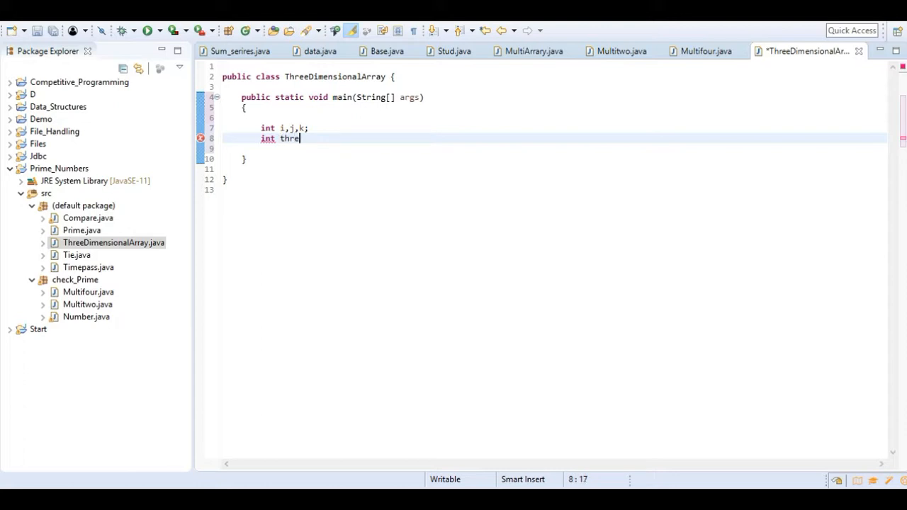
{"action": "type", "text": "eD"}
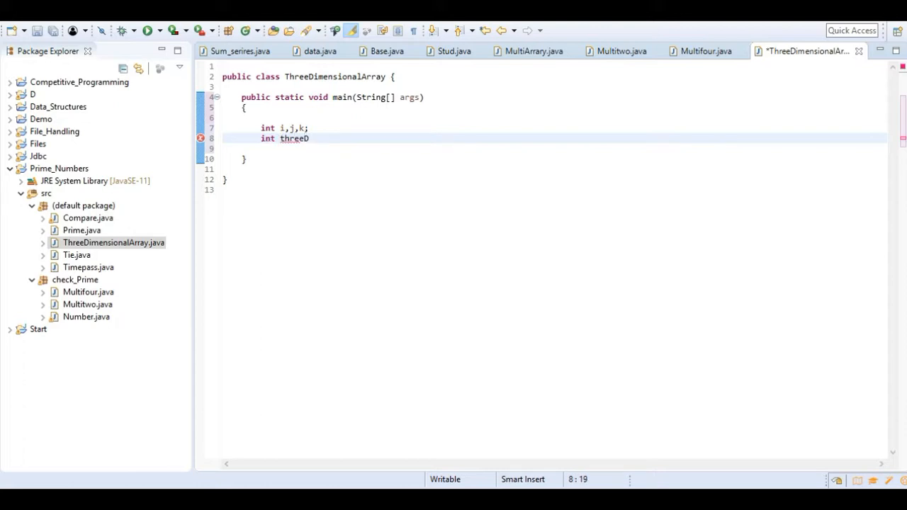
{"action": "type", "text": "[][][]=new"}
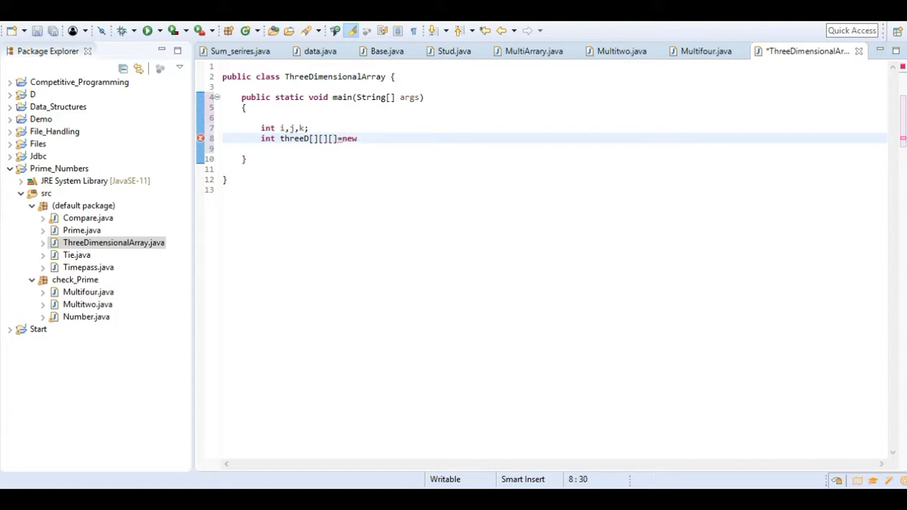
{"action": "type", "text": "int[]"}
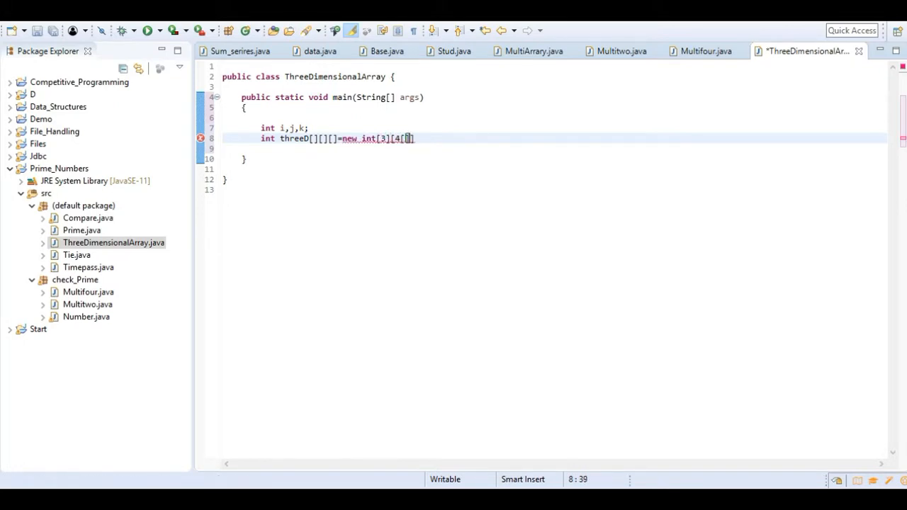
{"action": "type", "text": "5"}
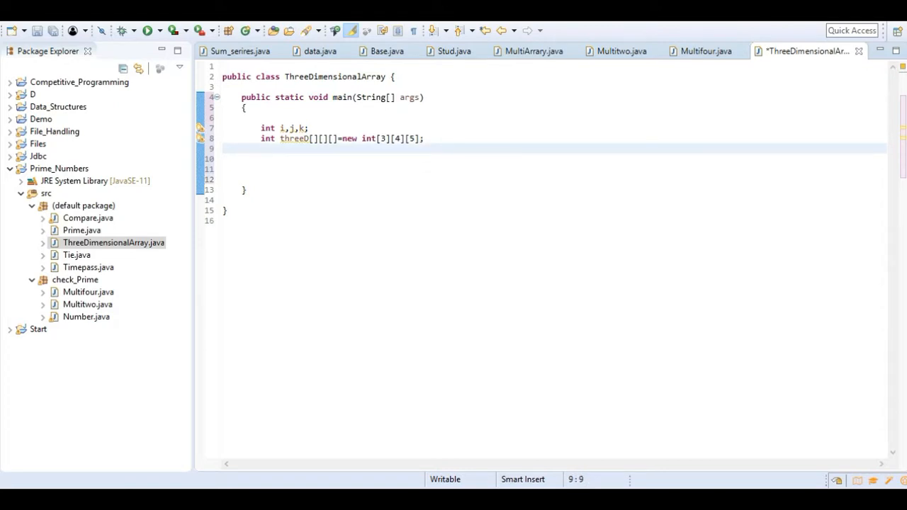
- Write the outer loop for(i=0;i<3;i++){ } in main
{"action": "type", "text": "for("}
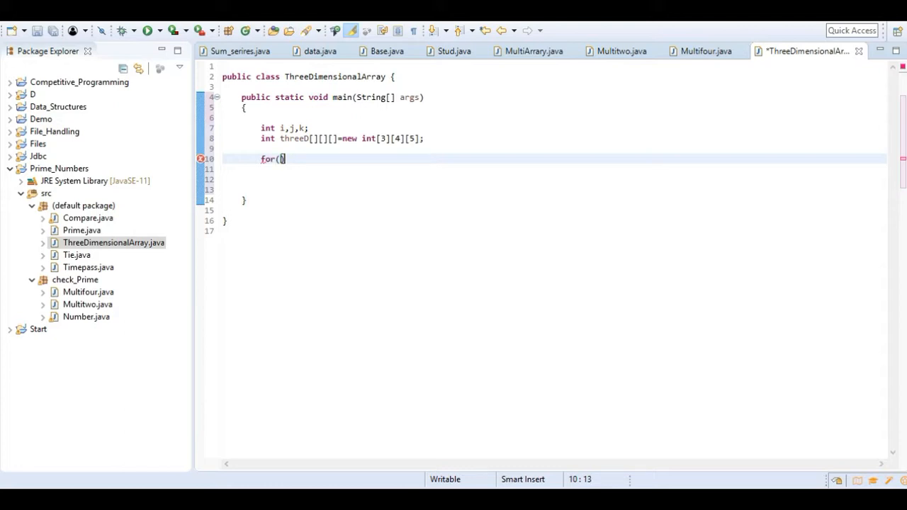
{"action": "type", "text": "in"}
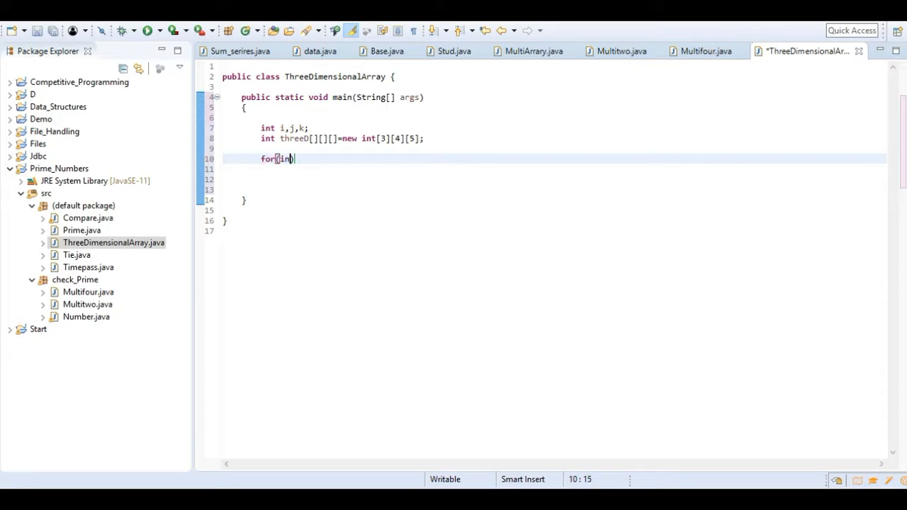
{"action": "type", "text": "=0;i"}
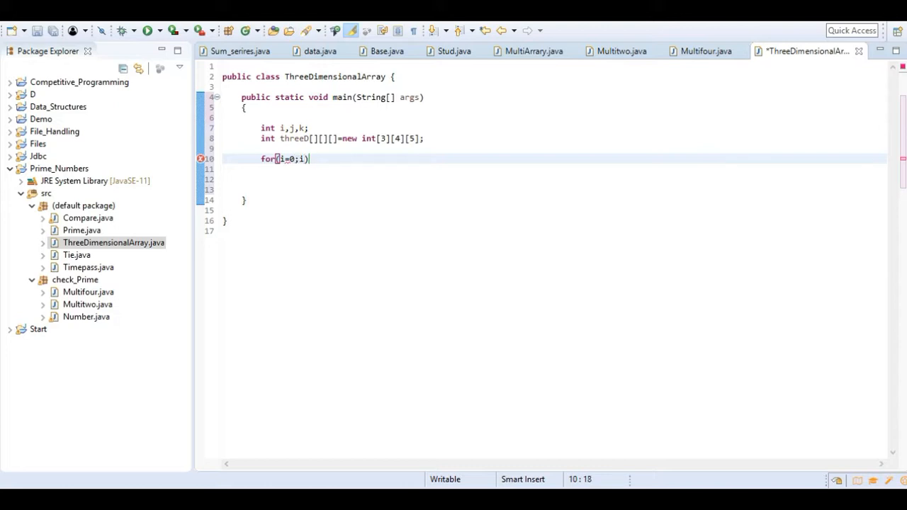
{"action": "type", "text": "<"}
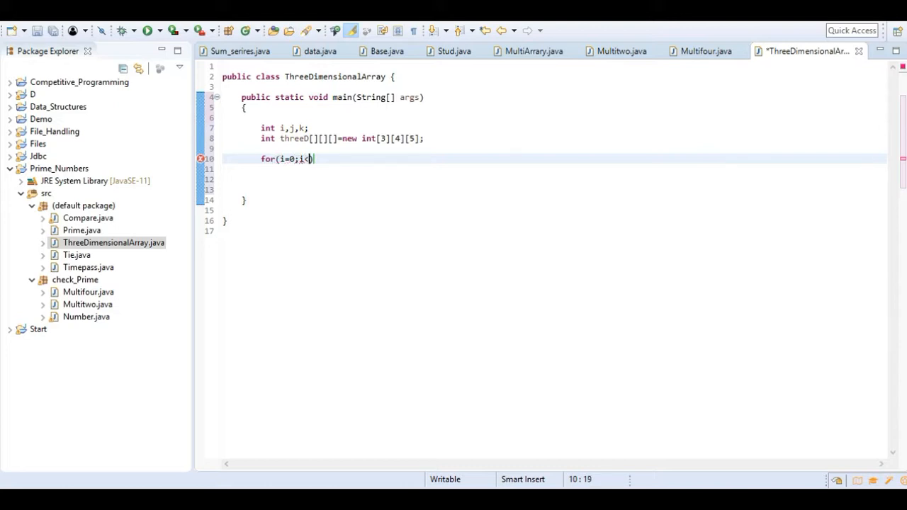
{"action": "type", "text": "3;i++)"}
{"action": "left_click", "coordinate": [554, 168]}
{"action": "type", "text": "{"}
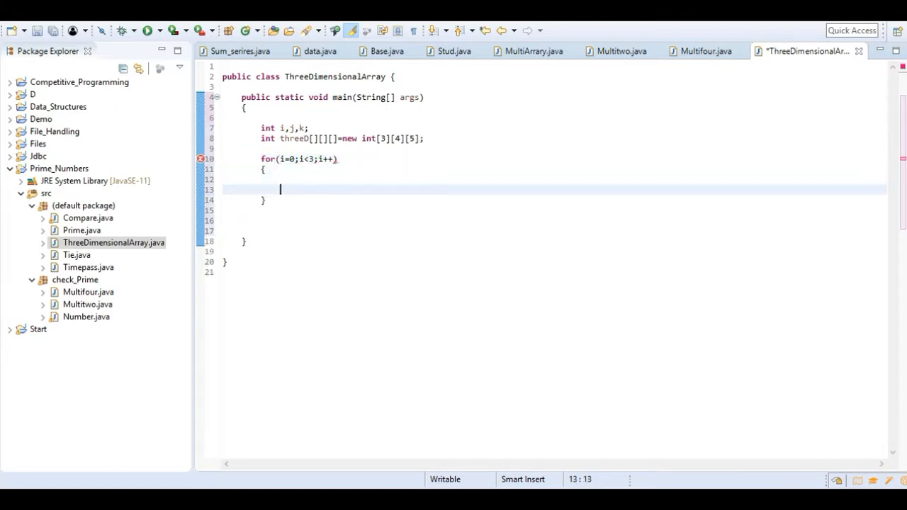
- Nest an empty loop for(j=0;j<4;j++){ } inside the i loop
{"action": "type", "text": "for(j=0;)"}
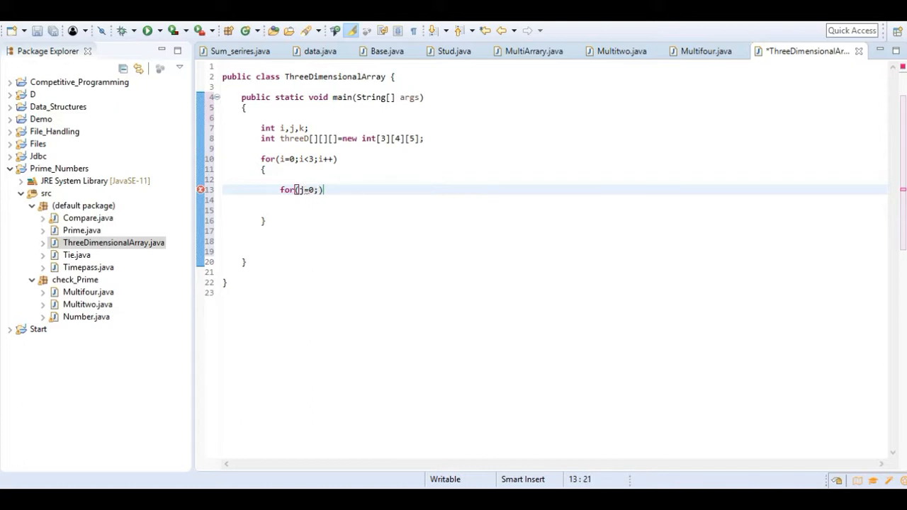
{"action": "type", "text": "j<"}
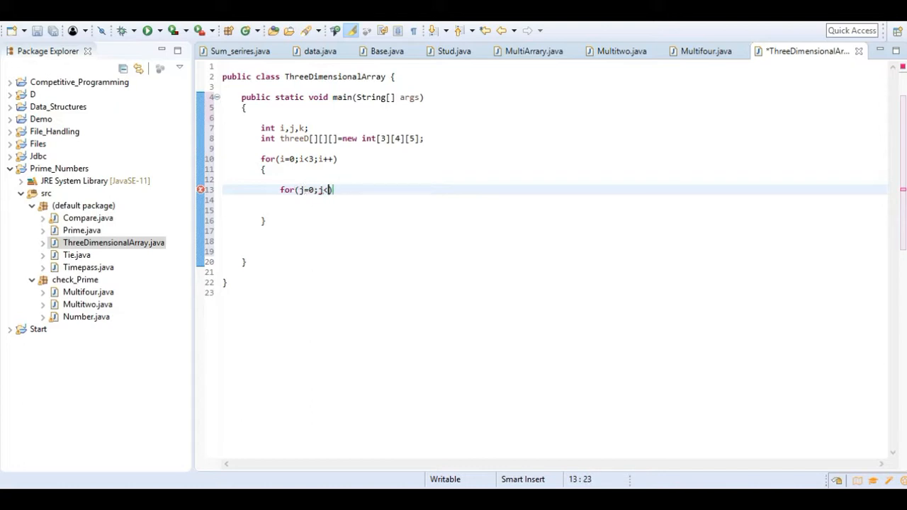
{"action": "type", "text": "4;j)"}
{"action": "left_click", "coordinate": [554, 200]}
{"action": "type", "text": "{"}
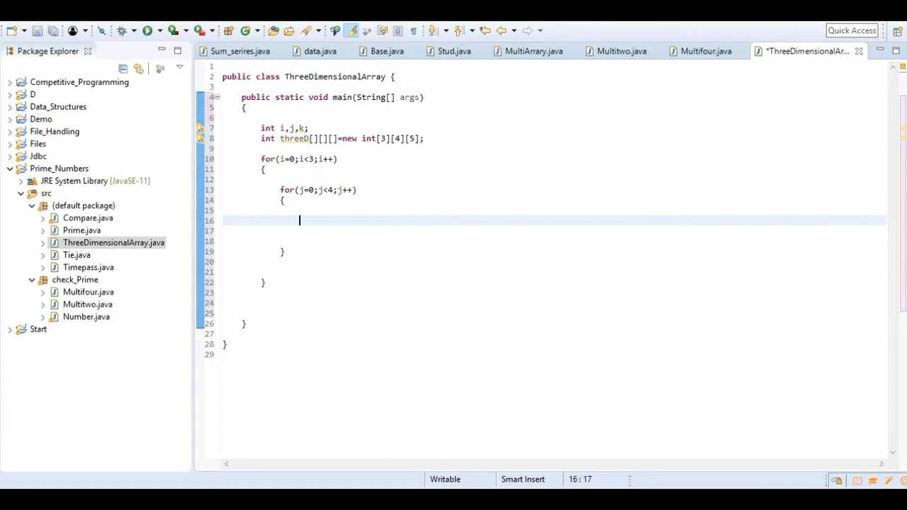
- Add the innermost loop for(k=0;k<5;k++){ } inside the j loop with an empty body
{"action": "type", "text": "for(k)"}
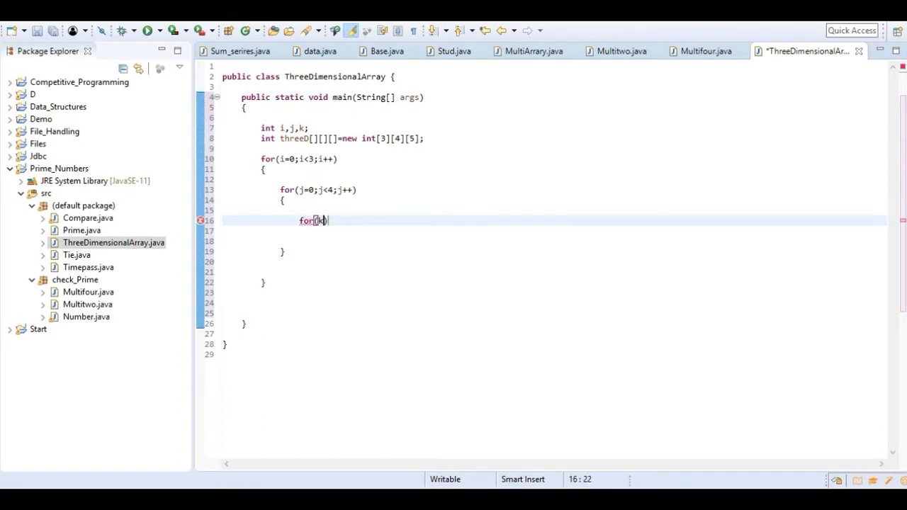
{"action": "type", "text": "k=0;k"}
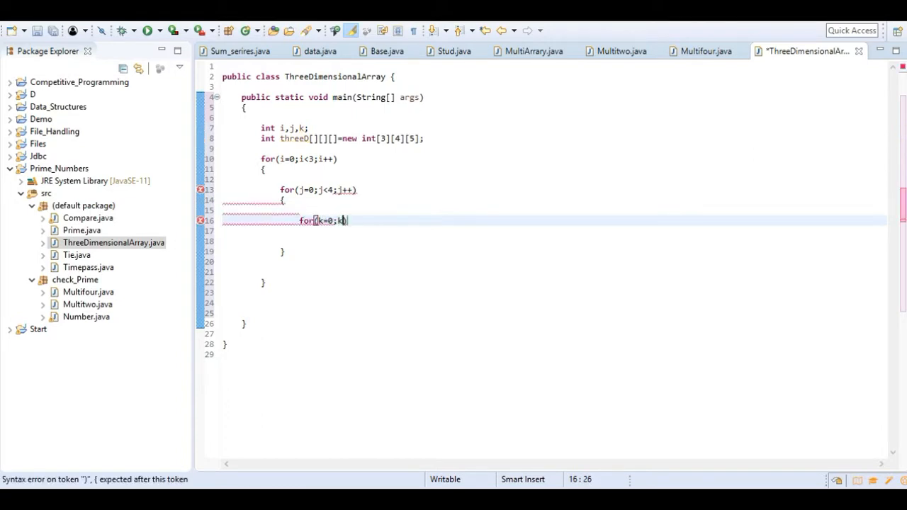
{"action": "type", "text": "<)"}
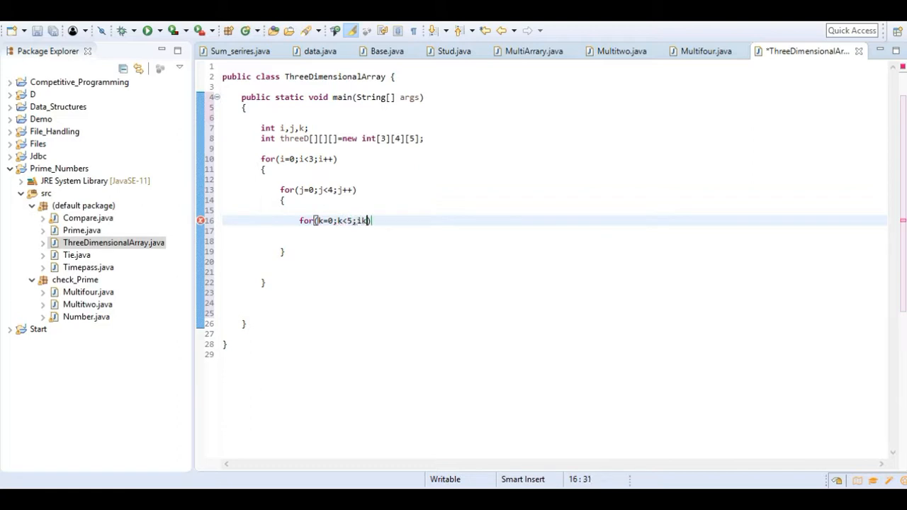
{"action": "type", "text": "++)"}
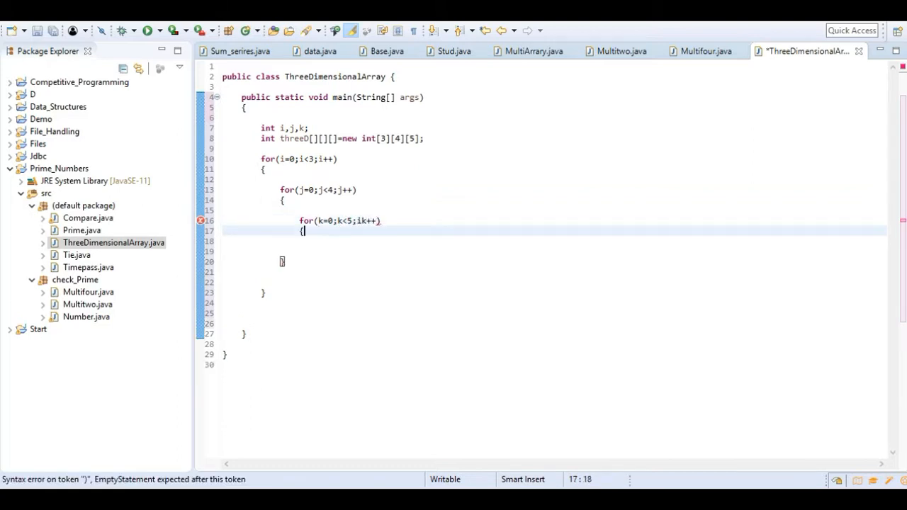
{"action": "key", "text": "Enter"}
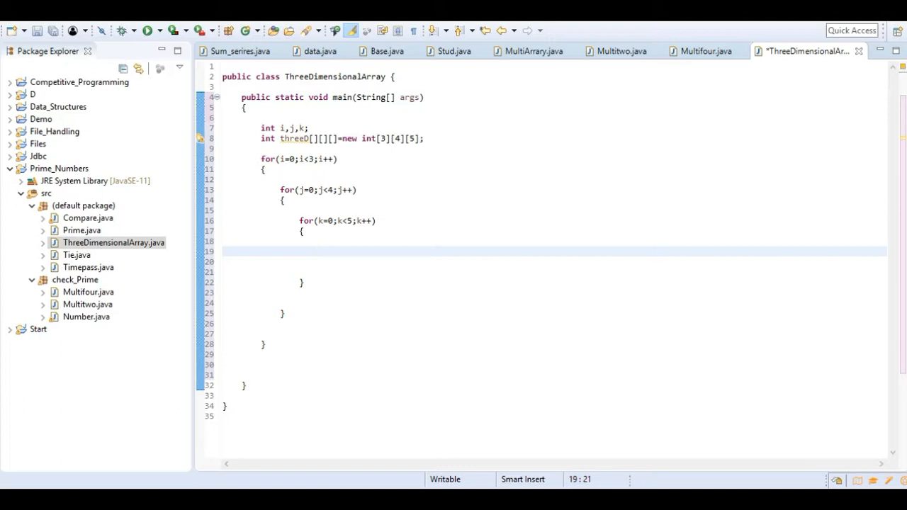
- Assign threeD[i][j][k]=i*j*k; in the innermost loop body
{"action": "type", "text": "threeD"}
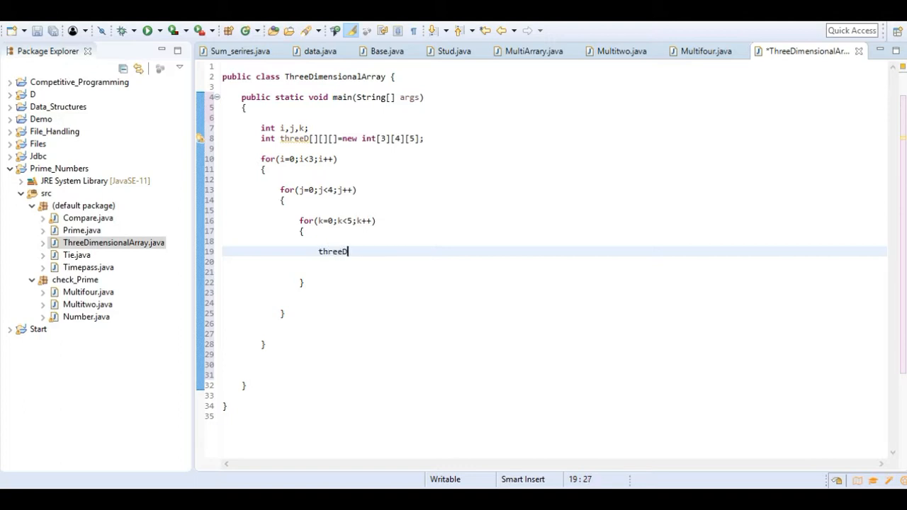
{"action": "type", "text": "["}
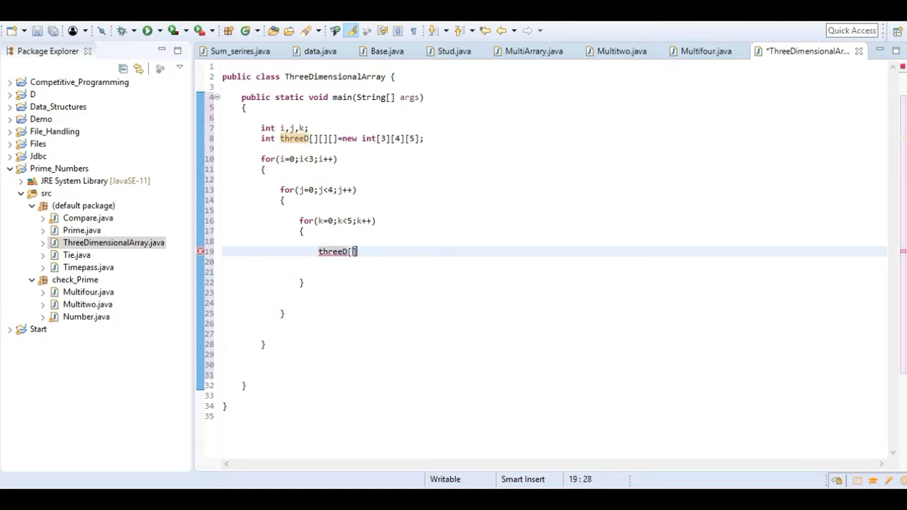
{"action": "type", "text": "i"}
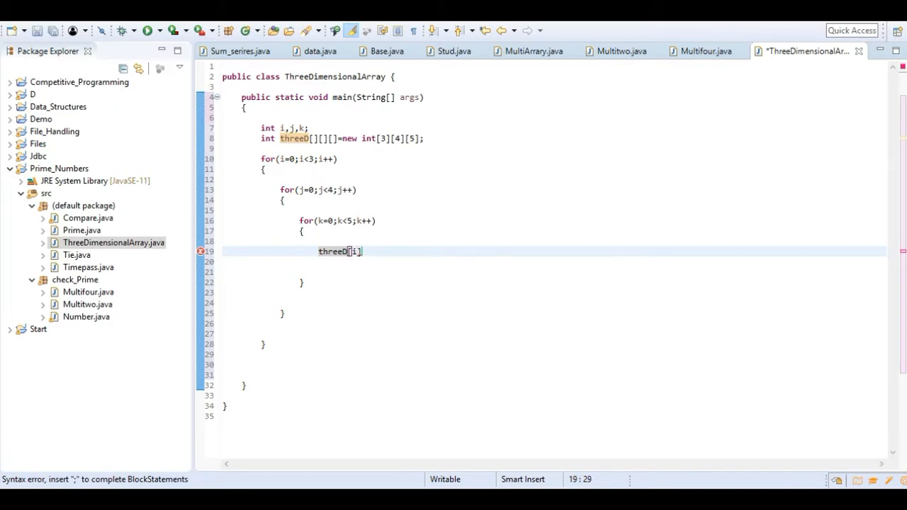
{"action": "type", "text": "[j][]"}
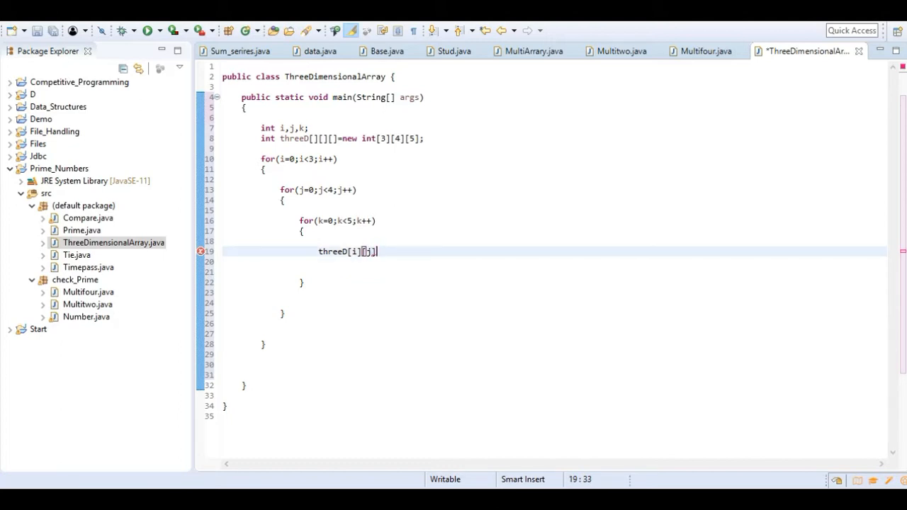
{"action": "type", "text": "[k]="}
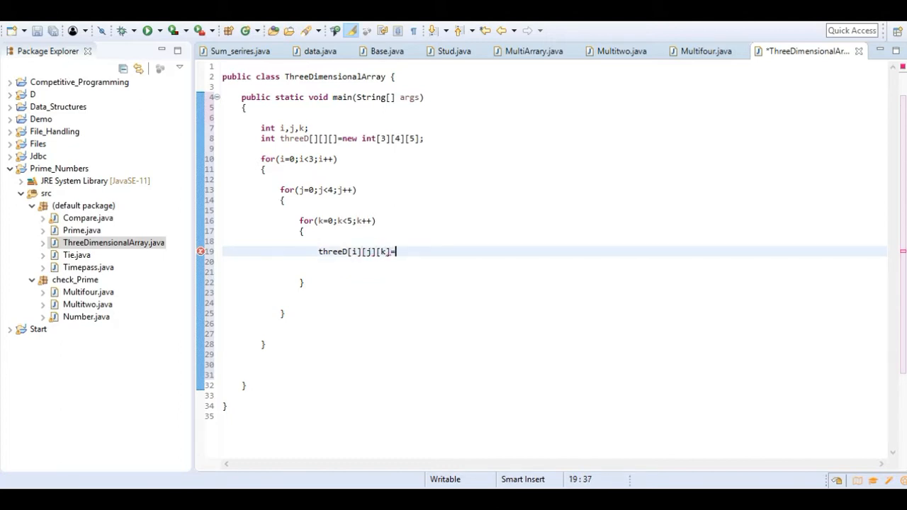
{"action": "type", "text": "i"}
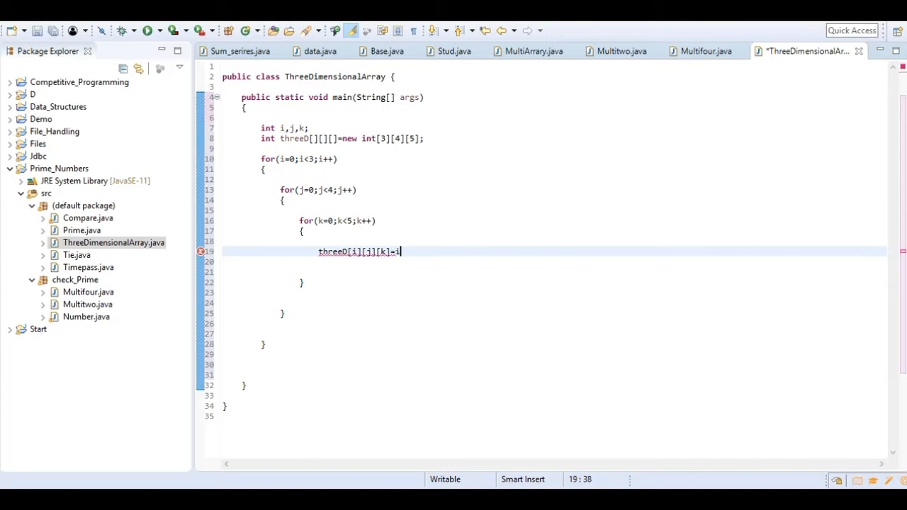
{"action": "type", "text": "*j*"}
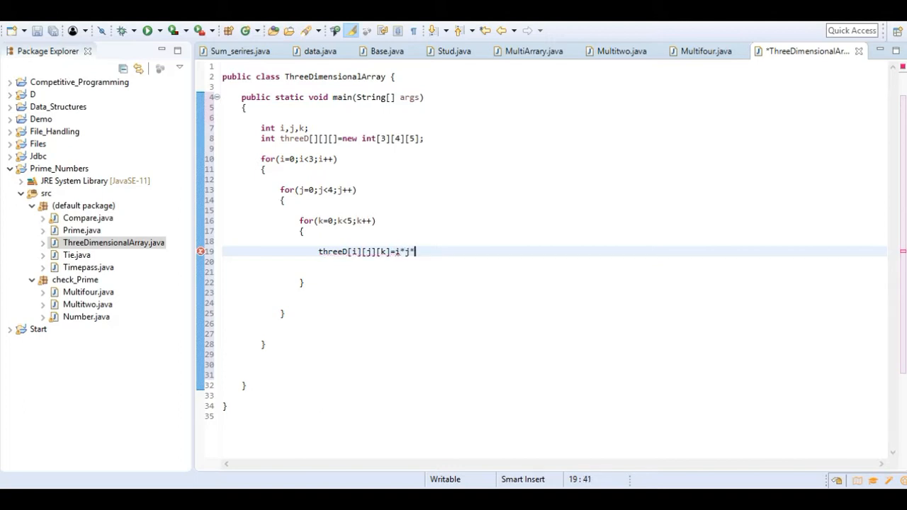
{"action": "type", "text": "k;"}
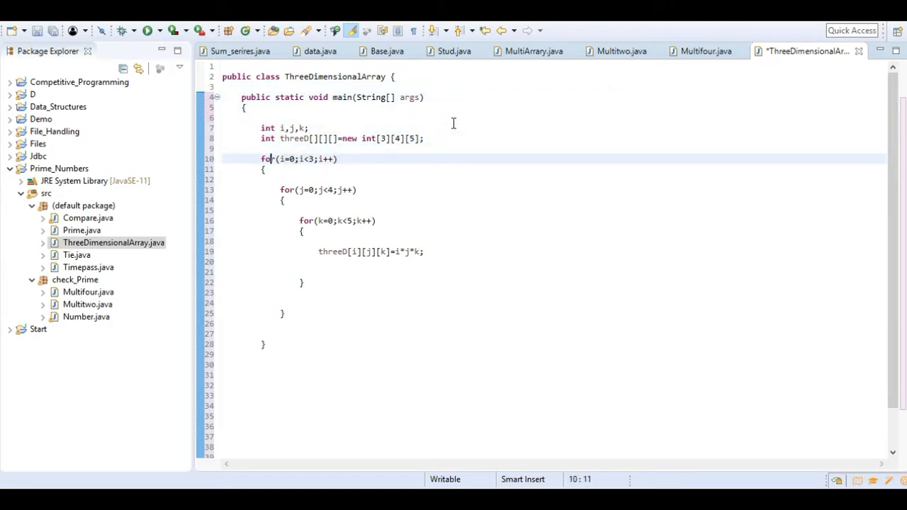
- Duplicate the loops below, comment out the assignment and print threeD[i][j][k]+" " instead
{"action": "left_click_drag", "start_coordinate": [262, 158], "coordinate": [263, 200]}
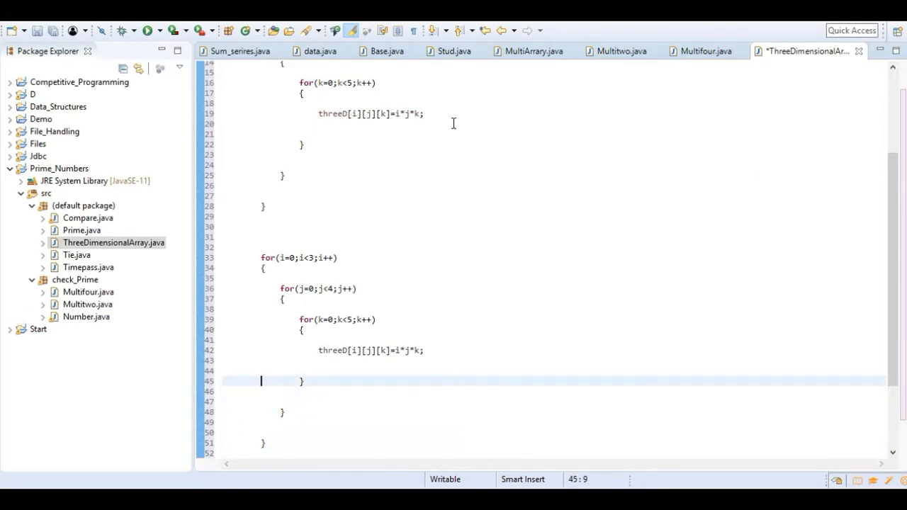
{"action": "type", "text": "//"}
{"action": "left_click", "coordinate": [554, 371]}
{"action": "type", "text": "System.out.println();"}
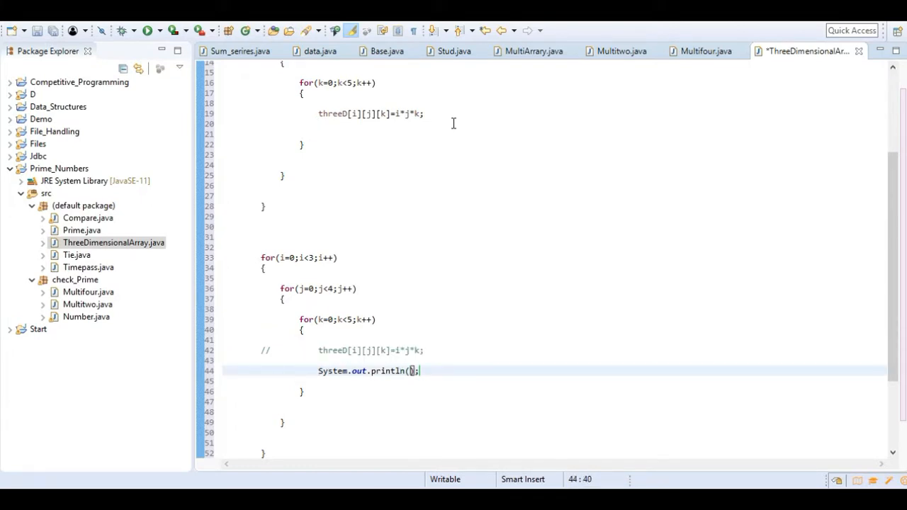
{"action": "type", "text": "threeD[i][j][k]=i*j*k;"}
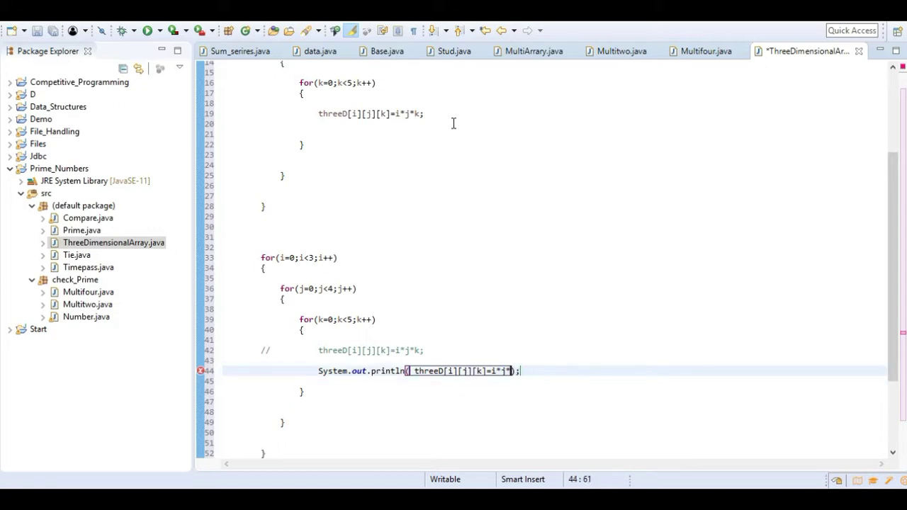
{"action": "key", "text": "BackSpace"}
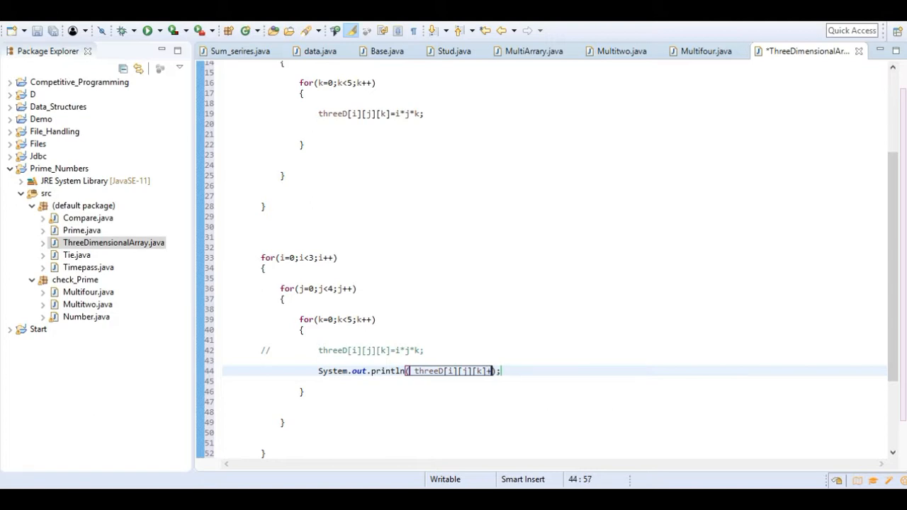
{"action": "type", "text": "+ \" \""}
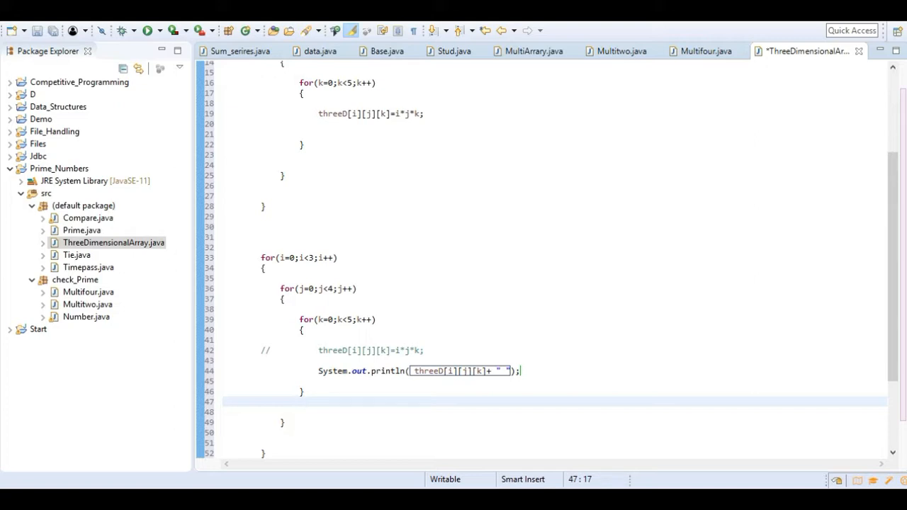
- Add empty System.out.println() calls after the loops via syso
{"action": "type", "text": "syso"}
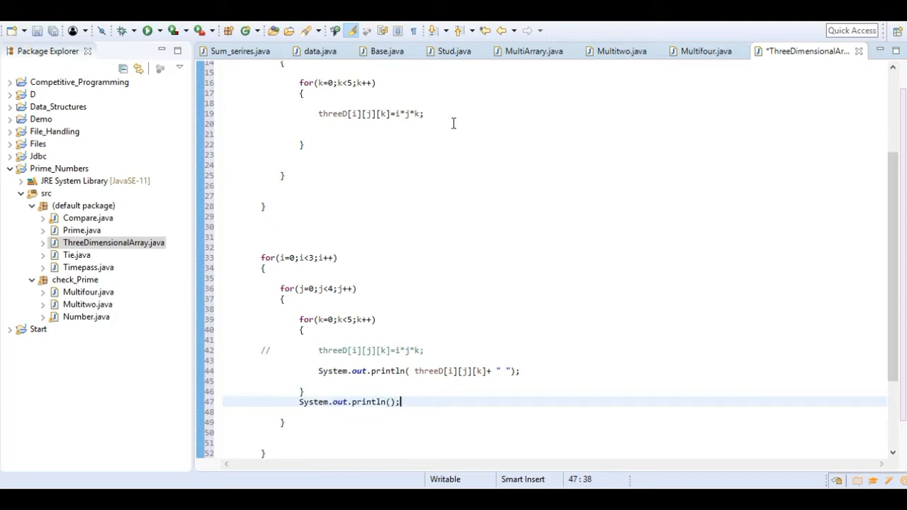
{"action": "type", "text": "syso"}
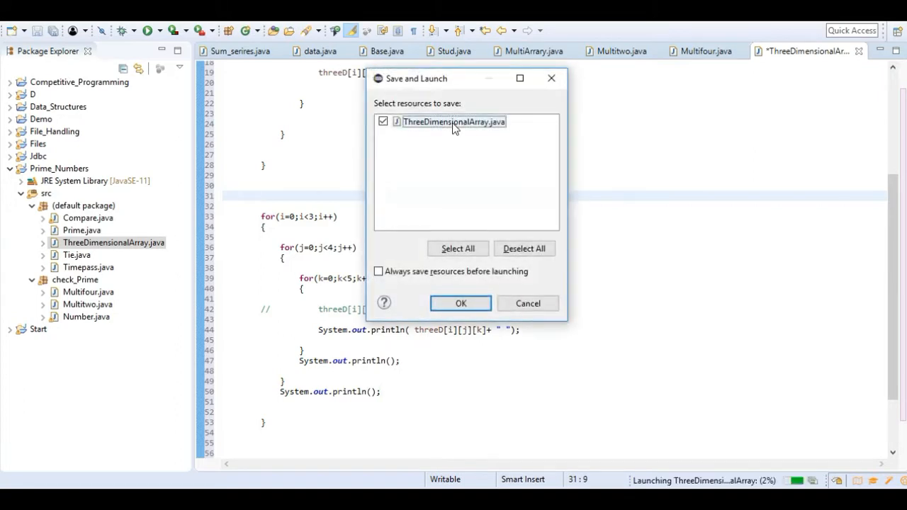
- Run, change the inner println to print, and rerun so the console shows rows of i*j*k values
{"action": "left_click", "coordinate": [461, 304]}
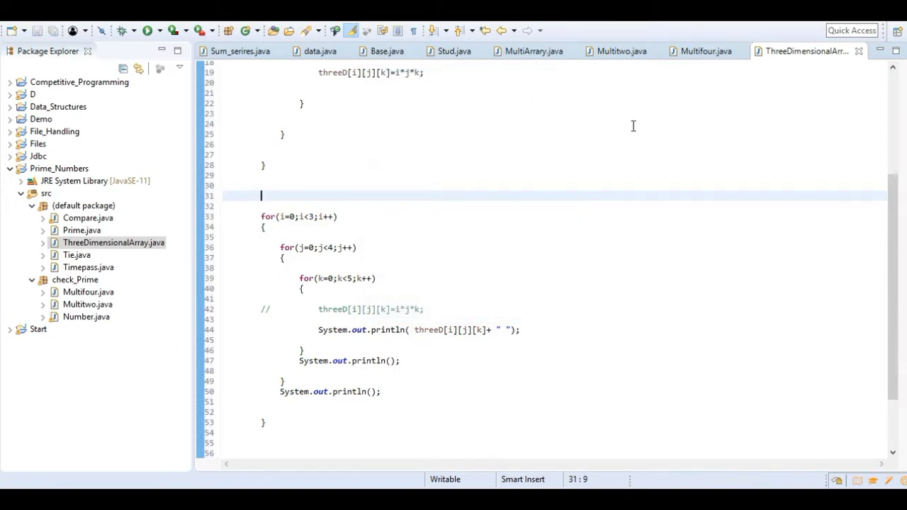
{"action": "left_click", "coordinate": [144, 30]}
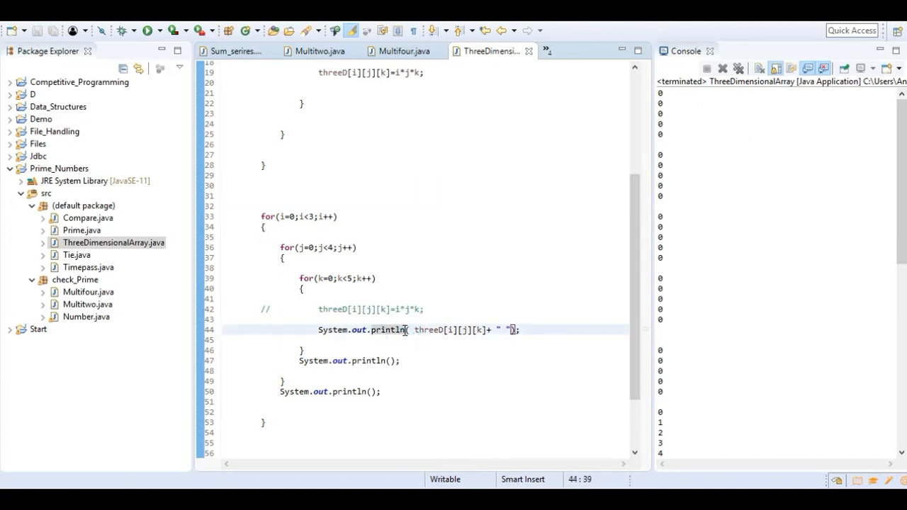
{"action": "key", "text": "BackSpace"}
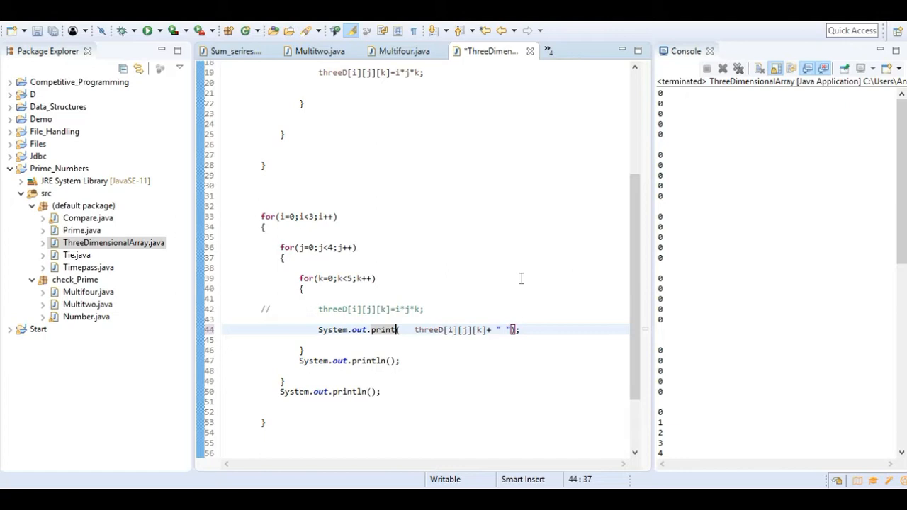
{"action": "left_click", "coordinate": [146, 31]}
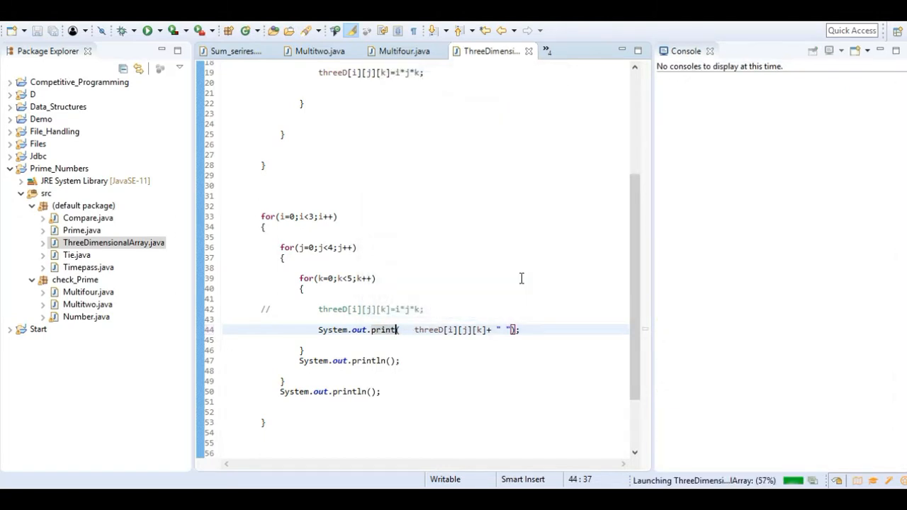
{"action": "left_click", "coordinate": [148, 32]}
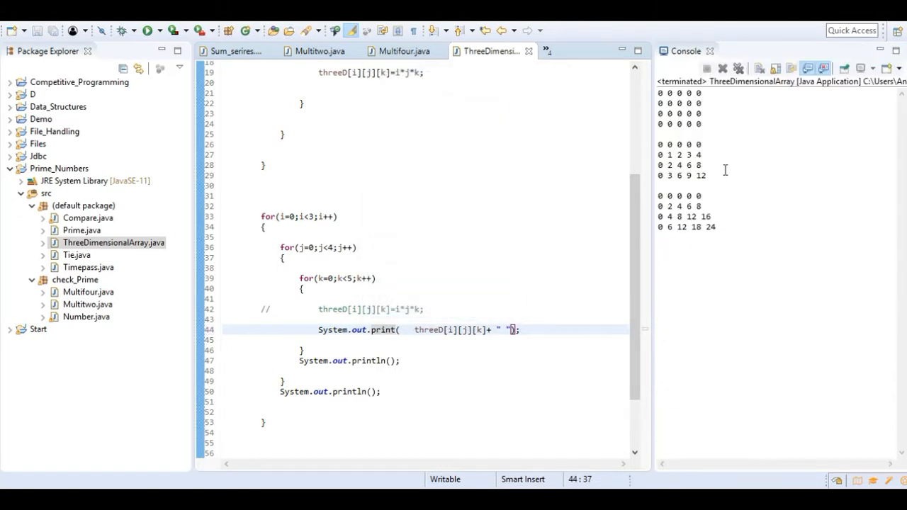
{"action": "mouse_move", "coordinate": [697, 246]}
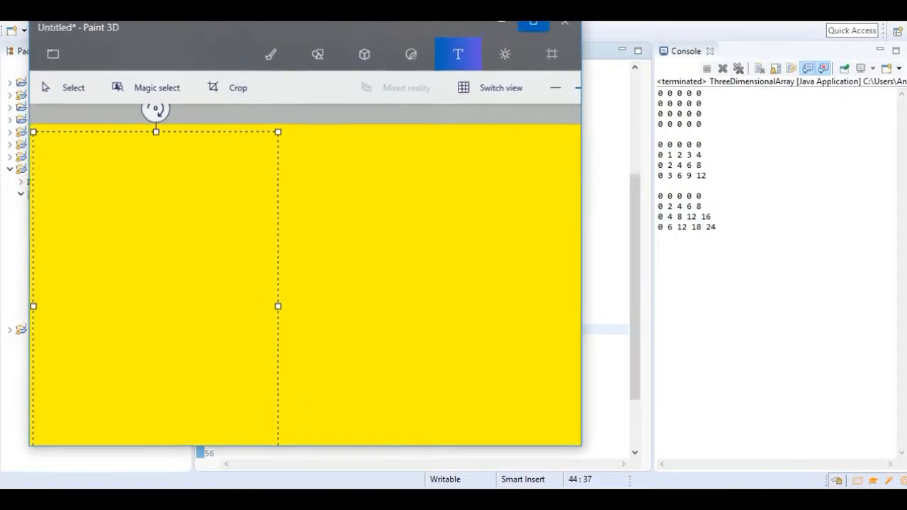
- Add a text box on the yellow canvas with the trace line 0 0-0,1,2,3,4 =0
{"action": "left_click", "coordinate": [456, 54]}
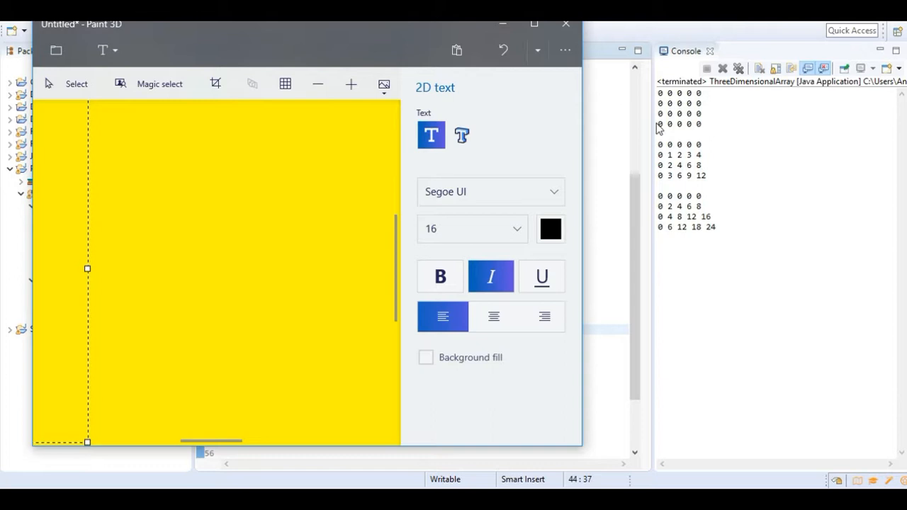
{"action": "mouse_move", "coordinate": [73, 270]}
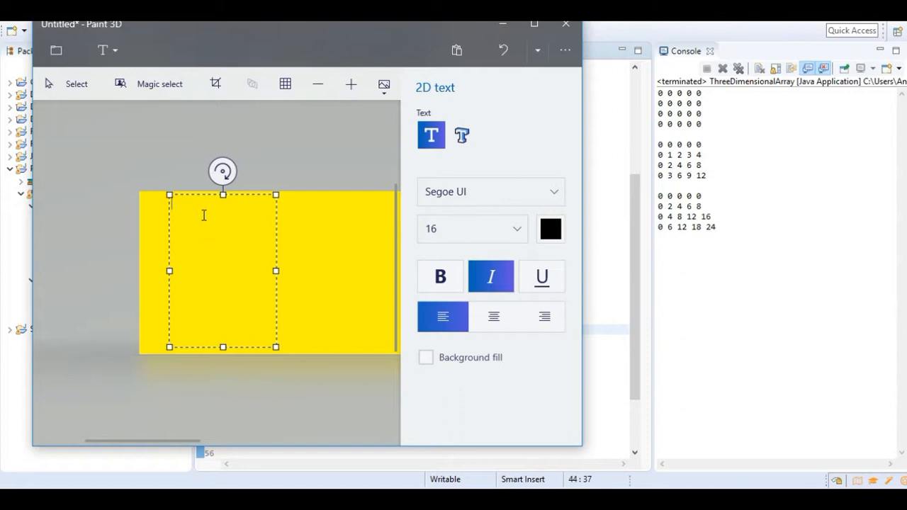
{"action": "type", "text": "0"}
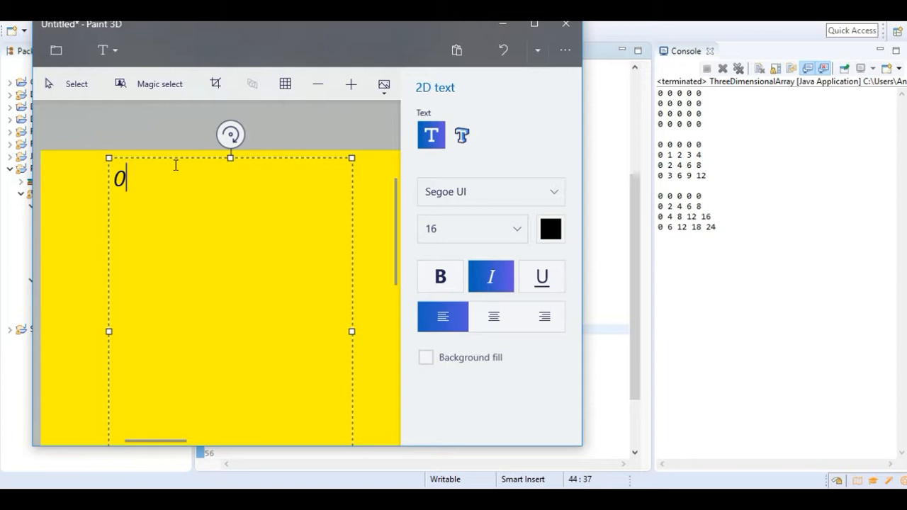
{"action": "mouse_move", "coordinate": [202, 162]}
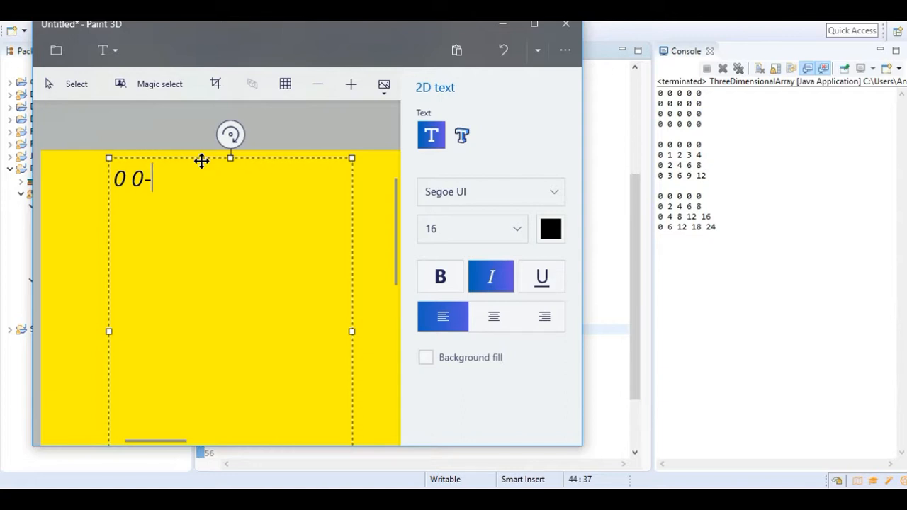
{"action": "type", "text": "0"}
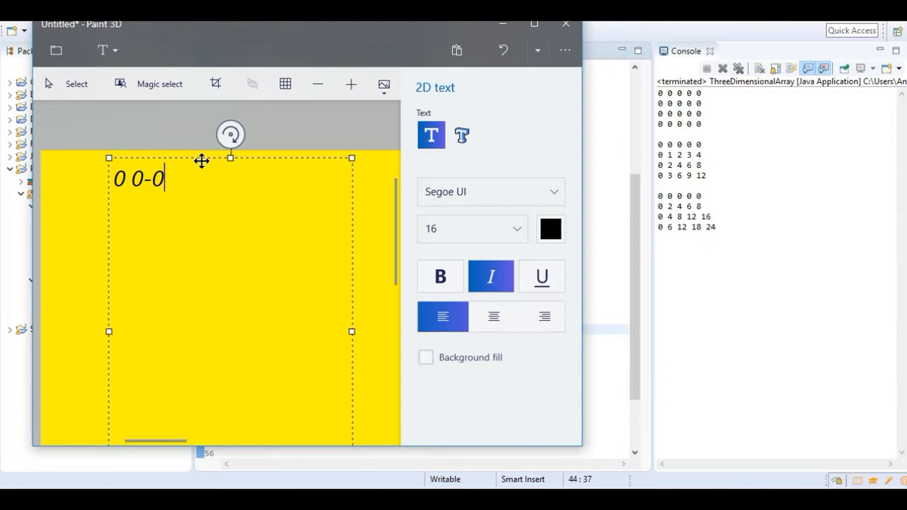
{"action": "type", "text": ",1,"}
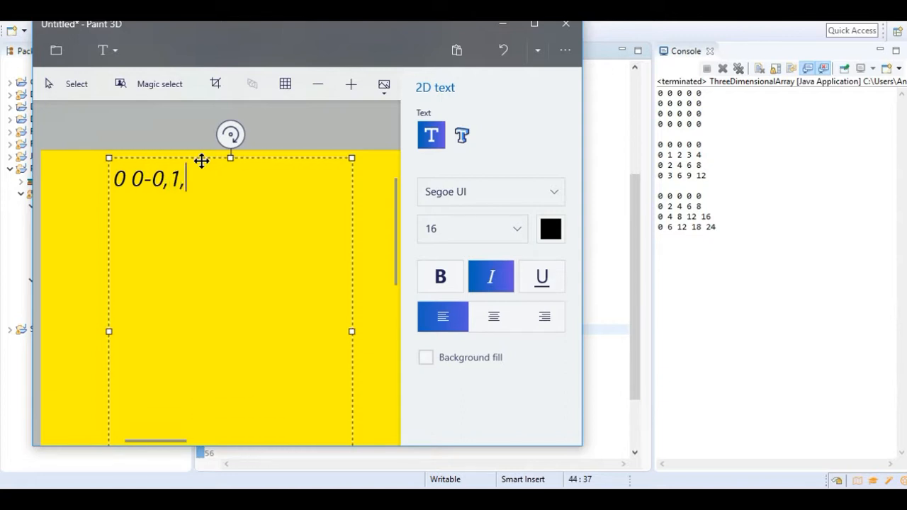
{"action": "type", "text": "2,3"}
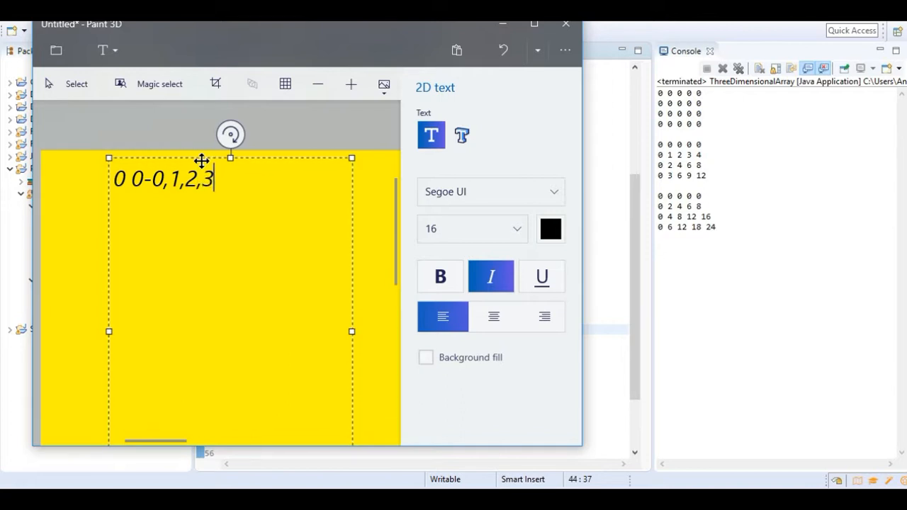
{"action": "type", "text": ",4"}
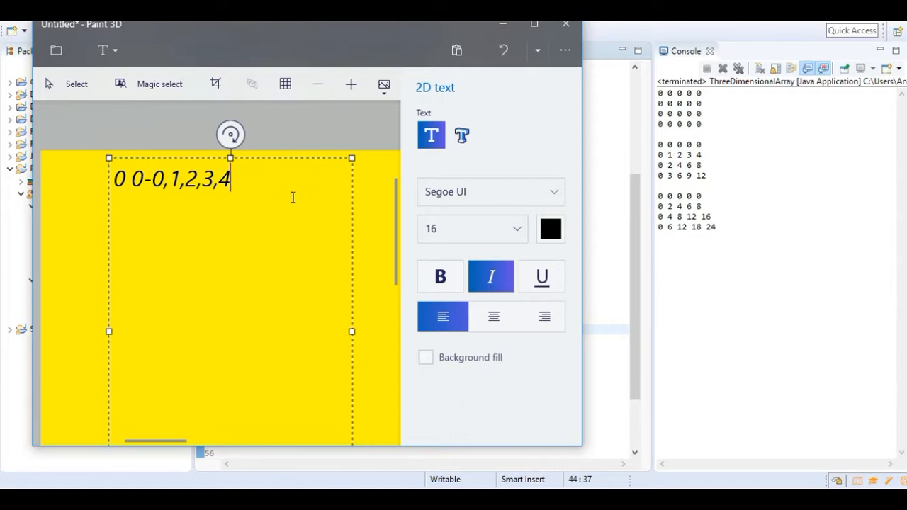
{"action": "type", "text": "=0"}
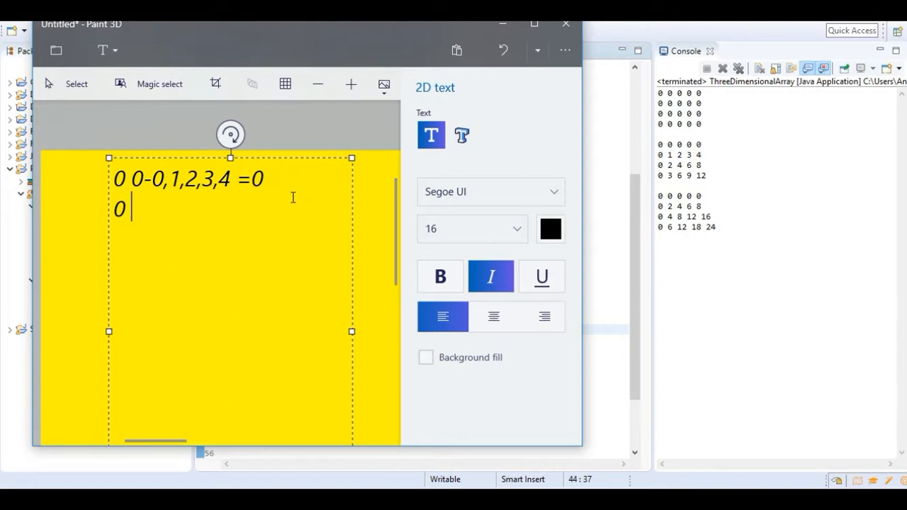
- Write the second trace line 0 1-0,1,2,3,4 =0 by copying the first line's k values
{"action": "type", "text": "1"}
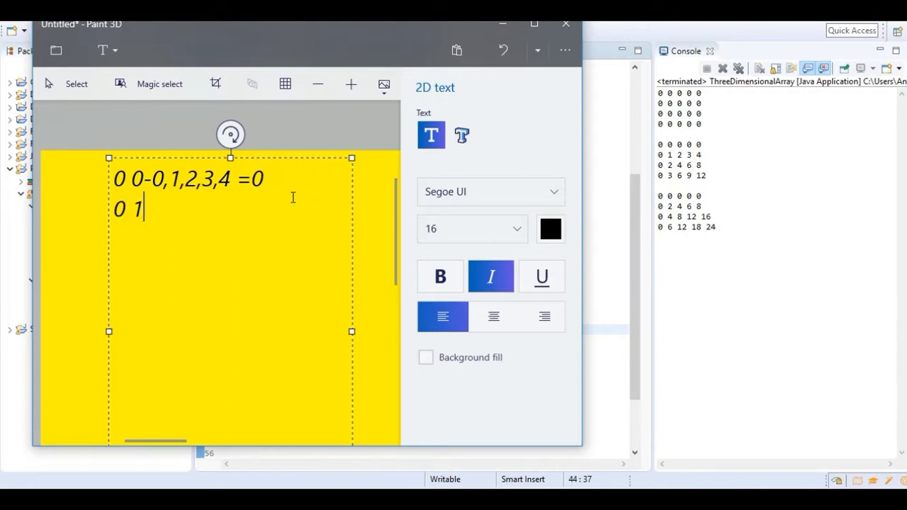
{"action": "type", "text": "-"}
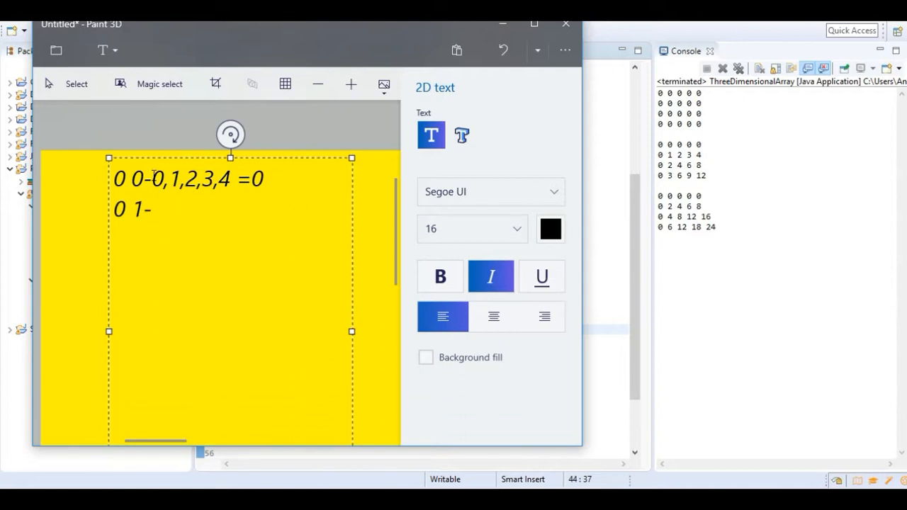
{"action": "left_click_drag", "start_coordinate": [153, 179], "coordinate": [267, 179]}
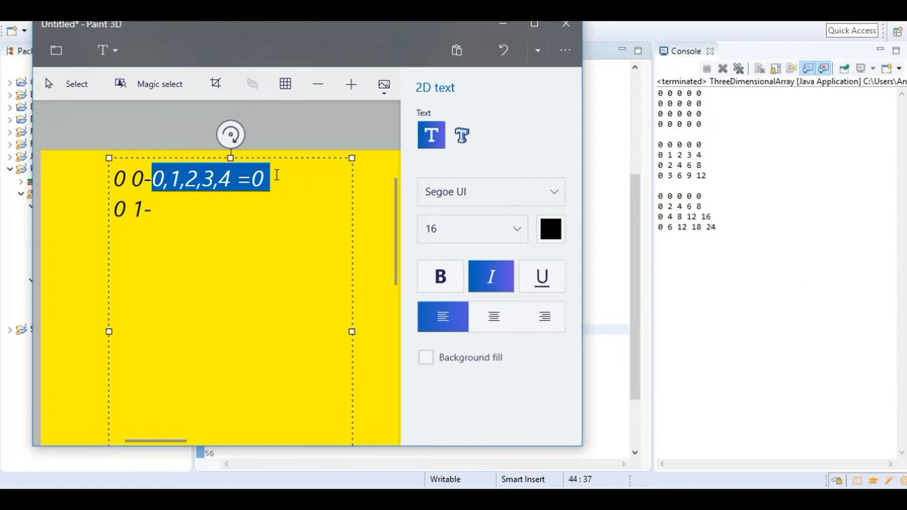
{"action": "type", "text": "0,1,2,3,4 =0"}
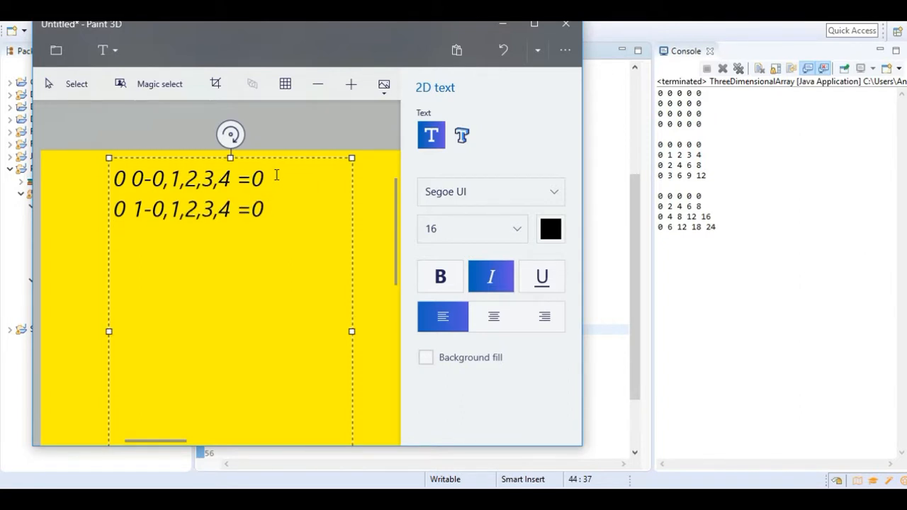
{"action": "key", "text": "enter"}
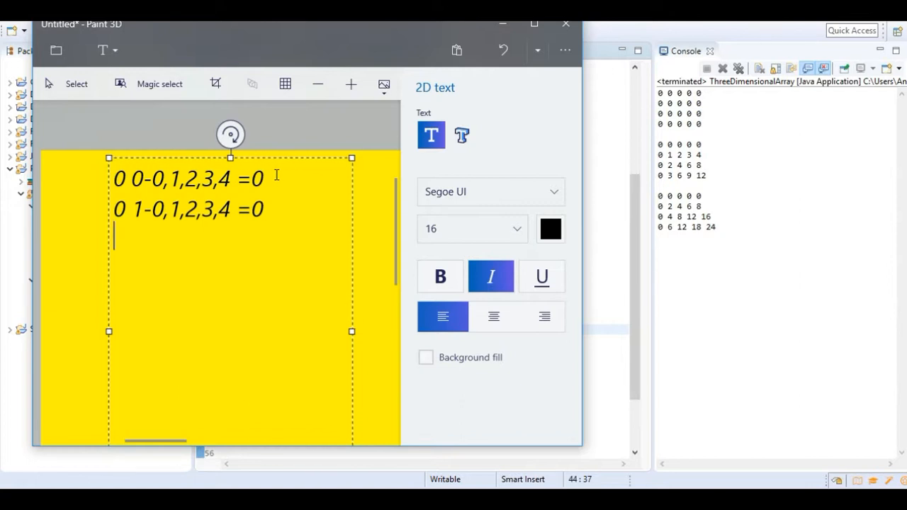
- Paste further trace lines for j=2 and a fourth 0 1 line, each ending =0
{"action": "triple_click", "coordinate": [187, 208]}
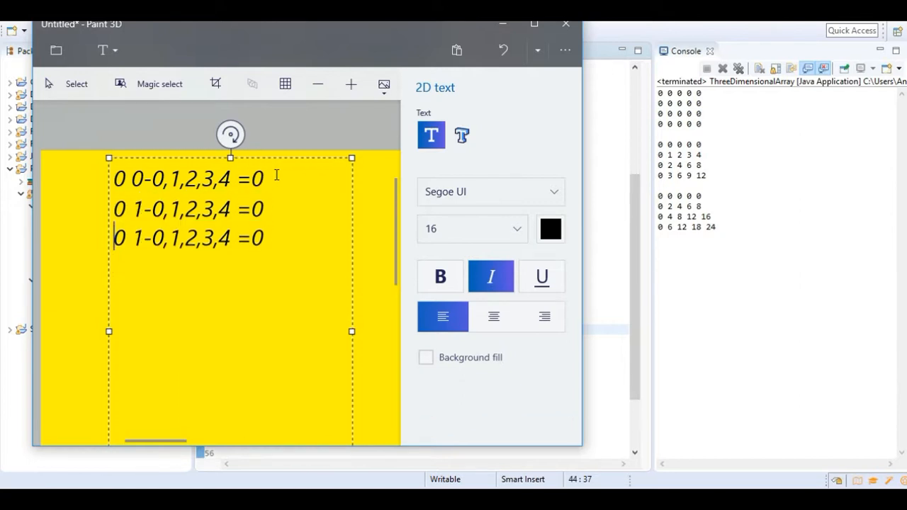
{"action": "type", "text": "2"}
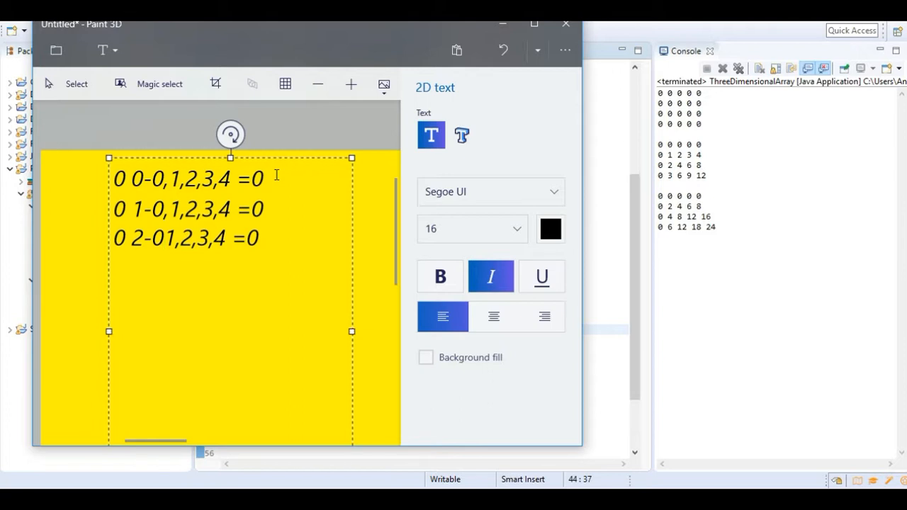
{"action": "type", "text": "0 1-0,1,2,3,4 =0"}
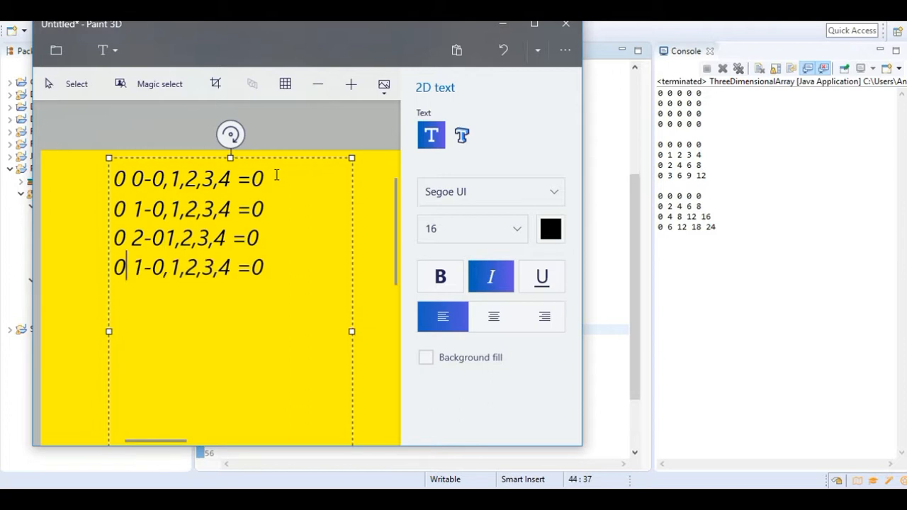
{"action": "key", "text": "Backspace"}
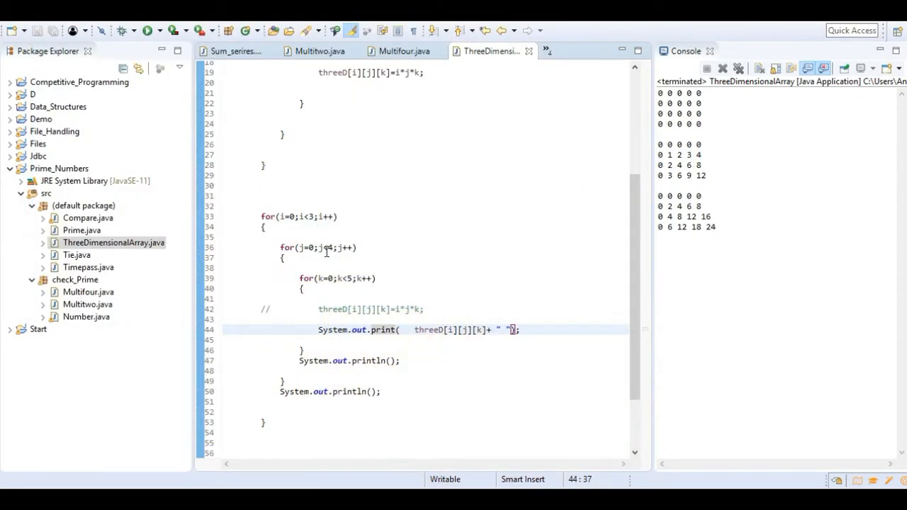
{"action": "mouse_move", "coordinate": [709, 485]}
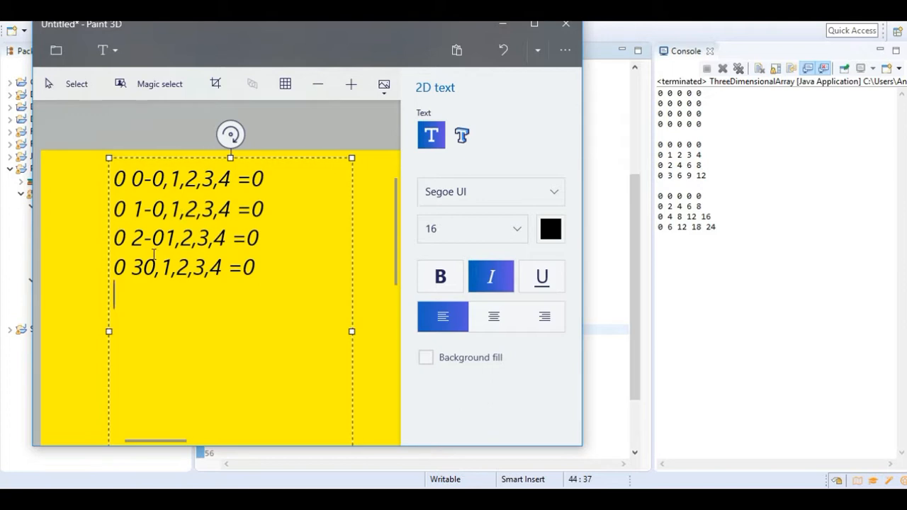
{"action": "mouse_move", "coordinate": [164, 296]}
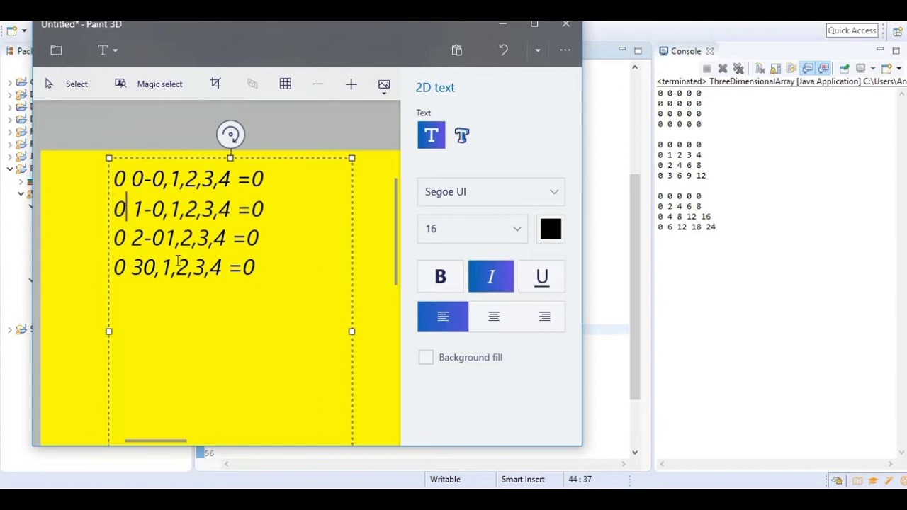
- Start the i=1 block with the line 1 0-0,1,2,3,4 =0 copied from the first line
{"action": "key", "text": "Enter"}
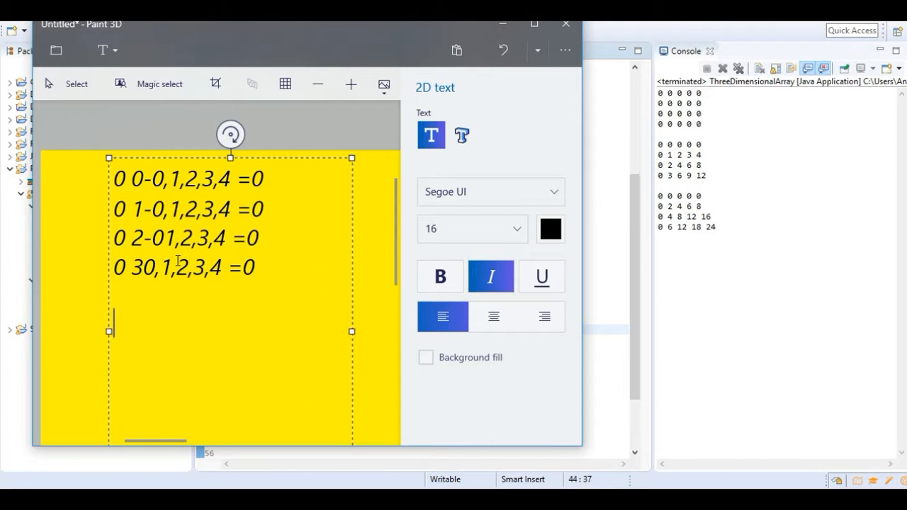
{"action": "type", "text": "1"}
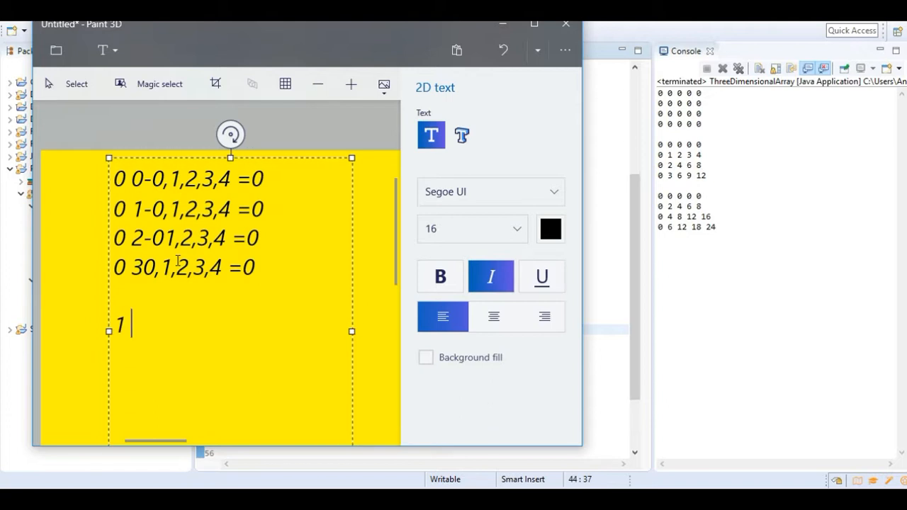
{"action": "type", "text": "0"}
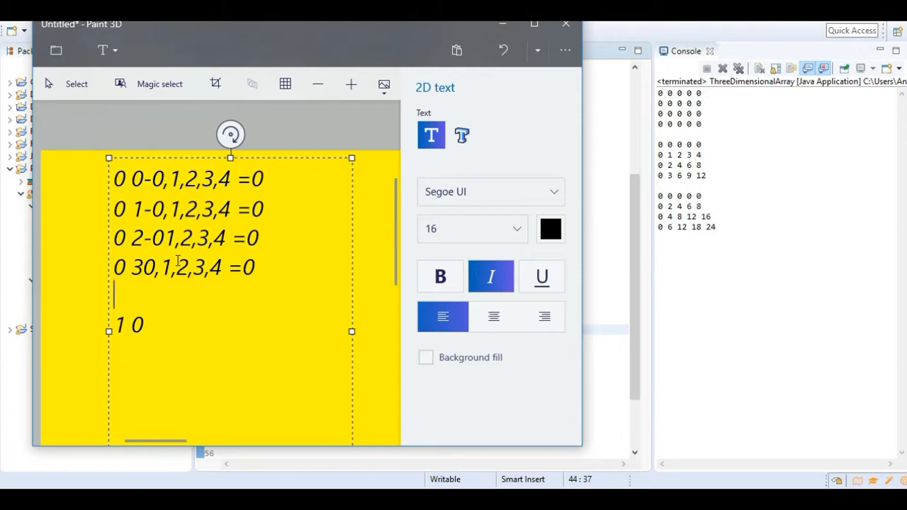
{"action": "left_click", "coordinate": [145, 179]}
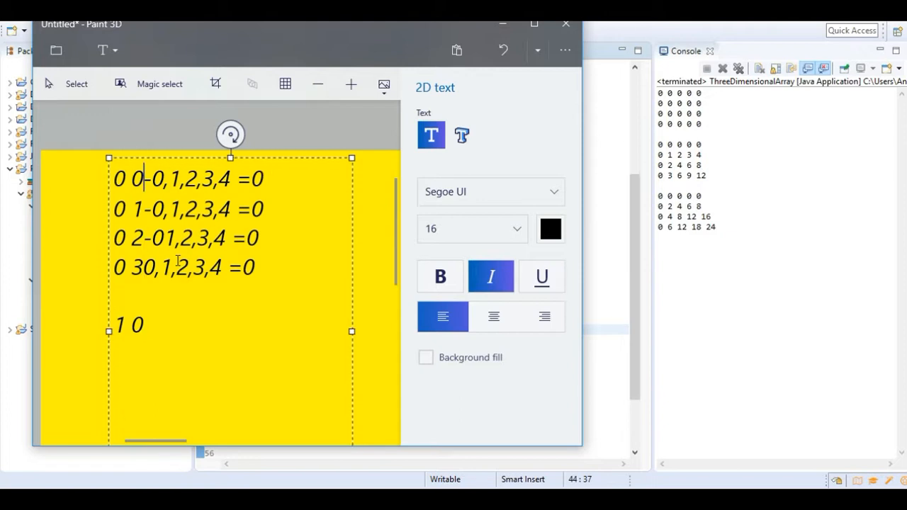
{"action": "left_click_drag", "start_coordinate": [143, 178], "coordinate": [269, 179]}
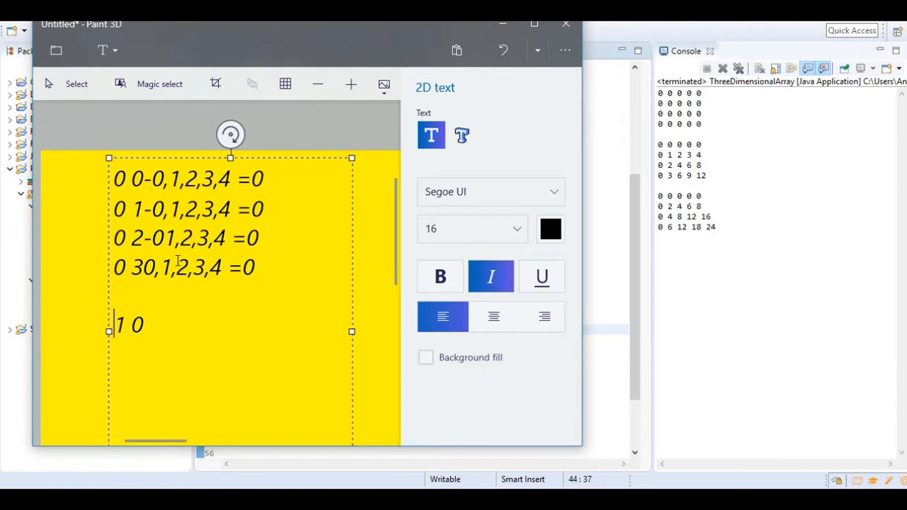
{"action": "type", "text": "-0,1,2,3,4 =0"}
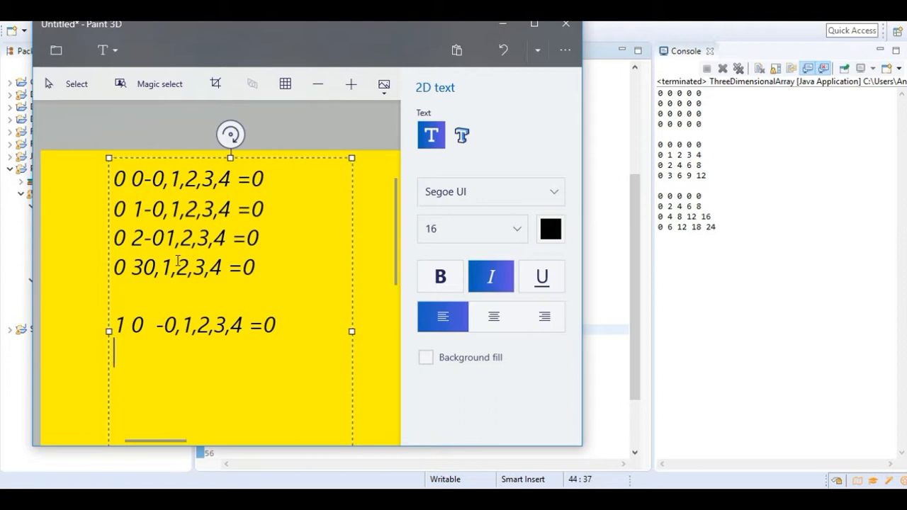
- Add the 1 1 line and trim its k values down before =0
{"action": "type", "text": "1"}
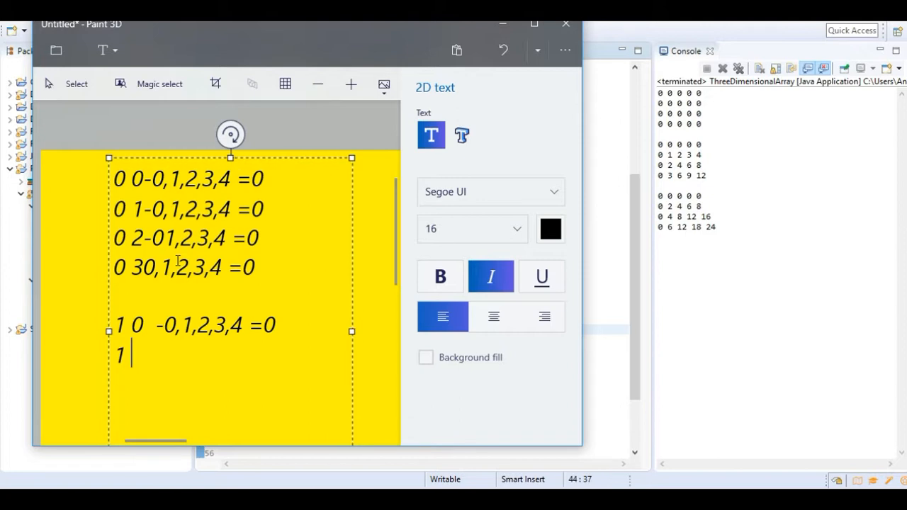
{"action": "type", "text": "1"}
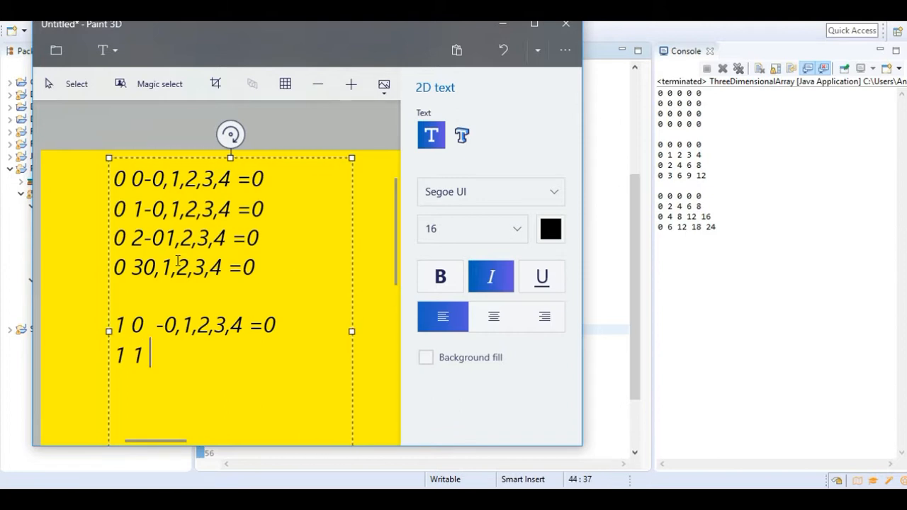
{"action": "type", "text": "-0,1,2,3,4 =0"}
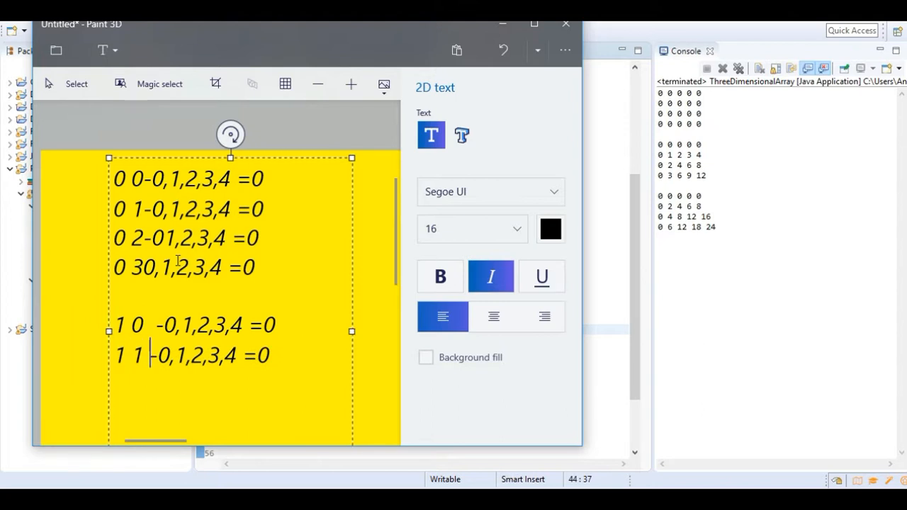
{"action": "key", "text": "Enter"}
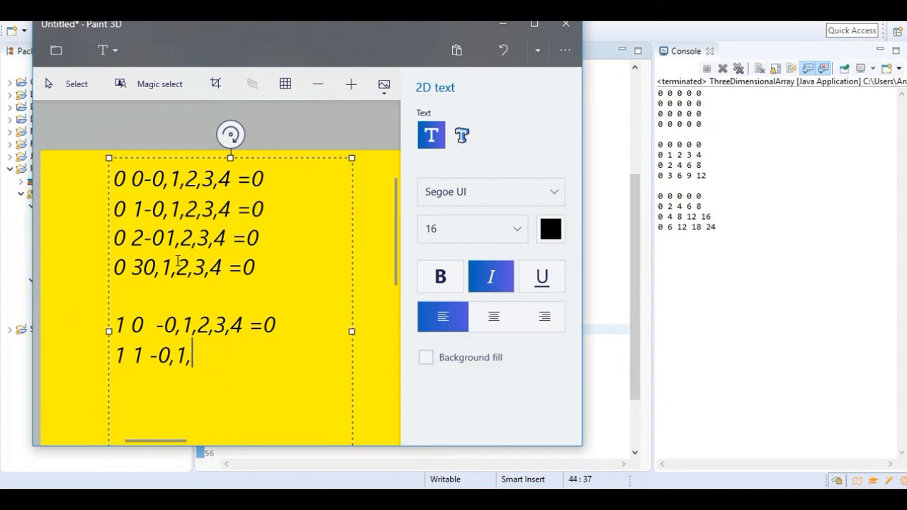
{"action": "key", "text": "Backspace"}
{"action": "type", "text": "=0"}
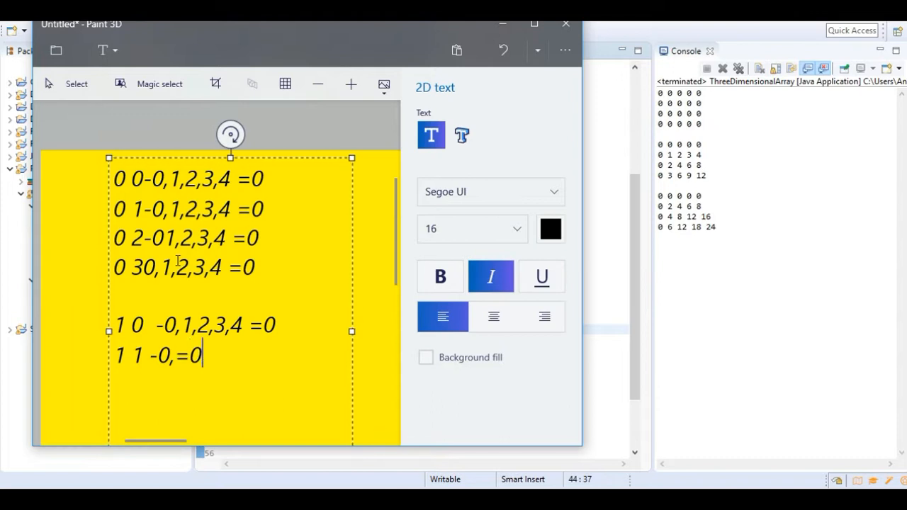
- Write the trace lines 1,1,1=1 and 1,1,2=2 below
{"action": "key", "text": "Enter"}
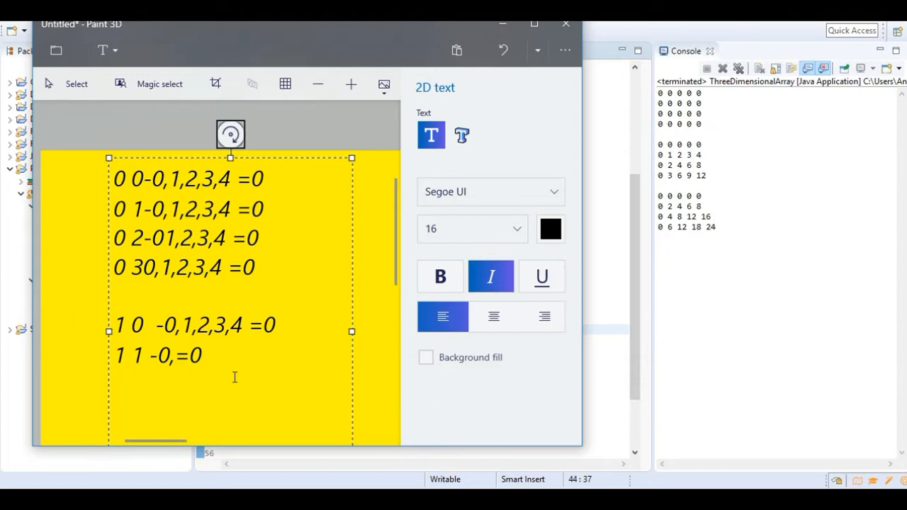
{"action": "type", "text": "1"}
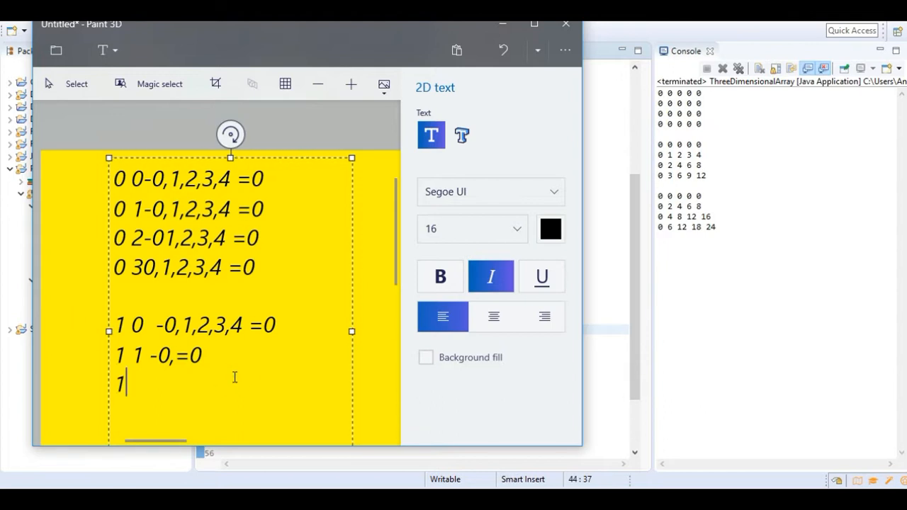
{"action": "type", "text": ",1,"}
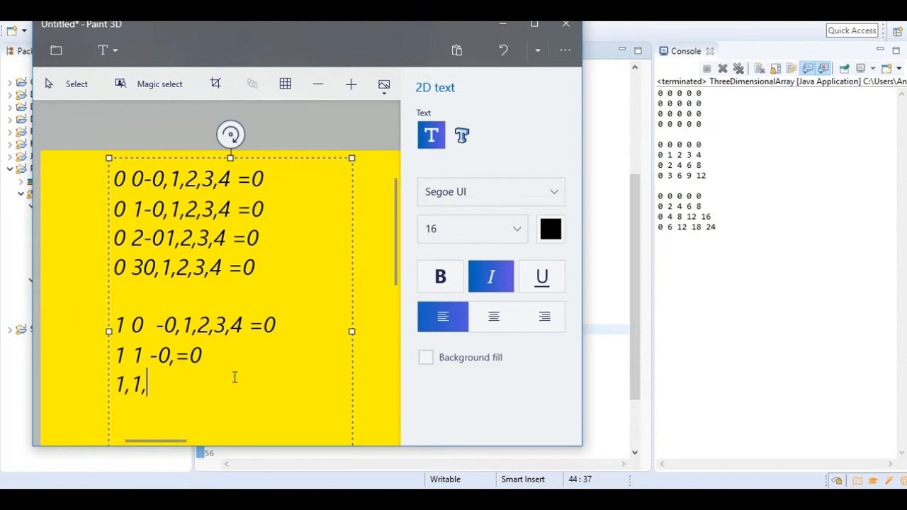
{"action": "type", "text": "1"}
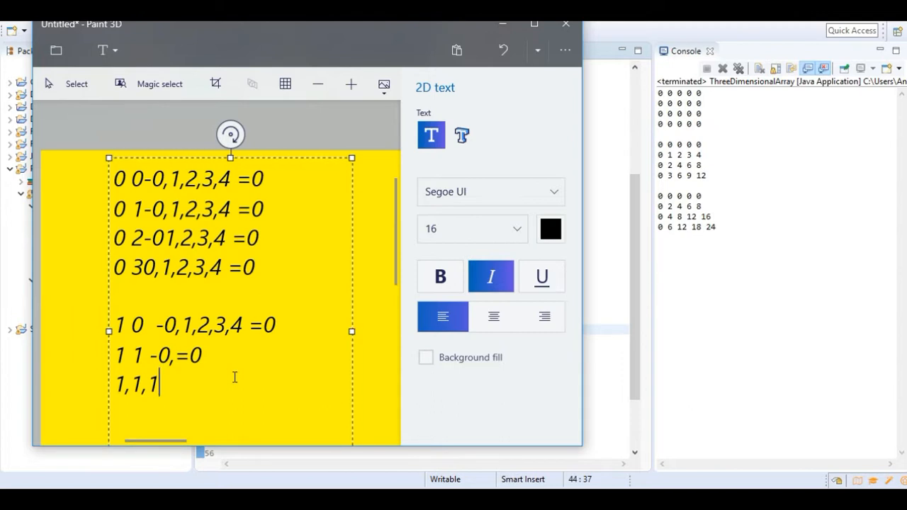
{"action": "type", "text": "=1"}
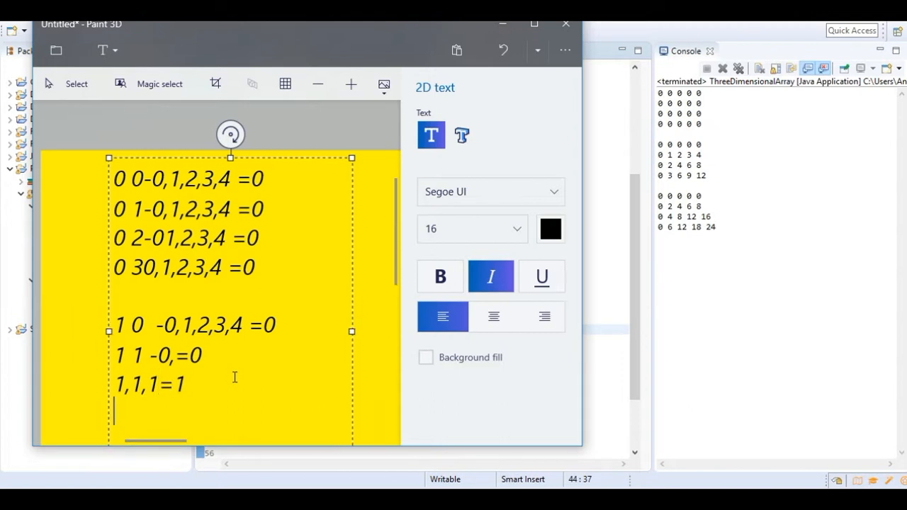
{"action": "type", "text": "1,1"}
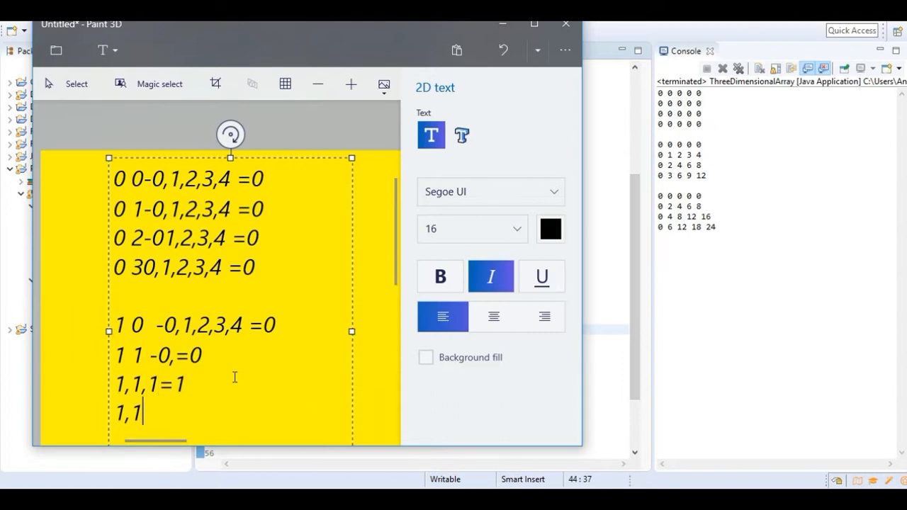
{"action": "type", "text": ",2"}
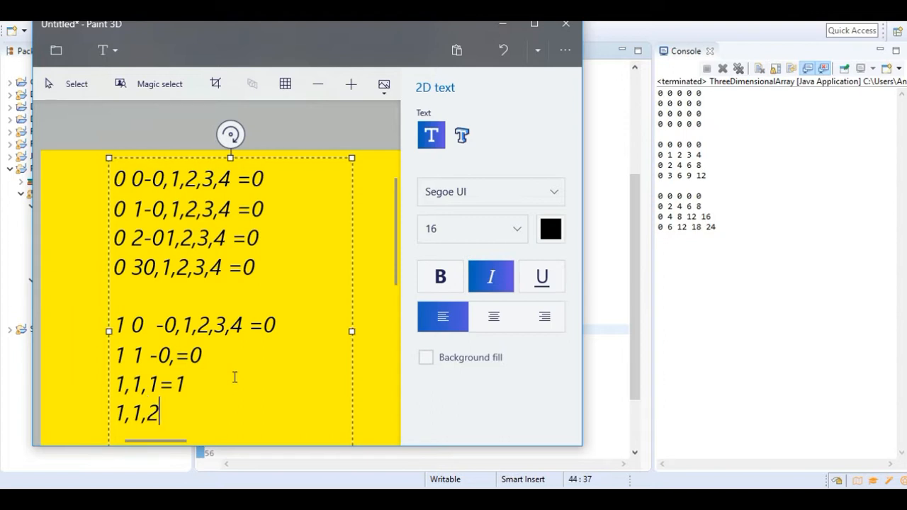
{"action": "type", "text": "=2"}
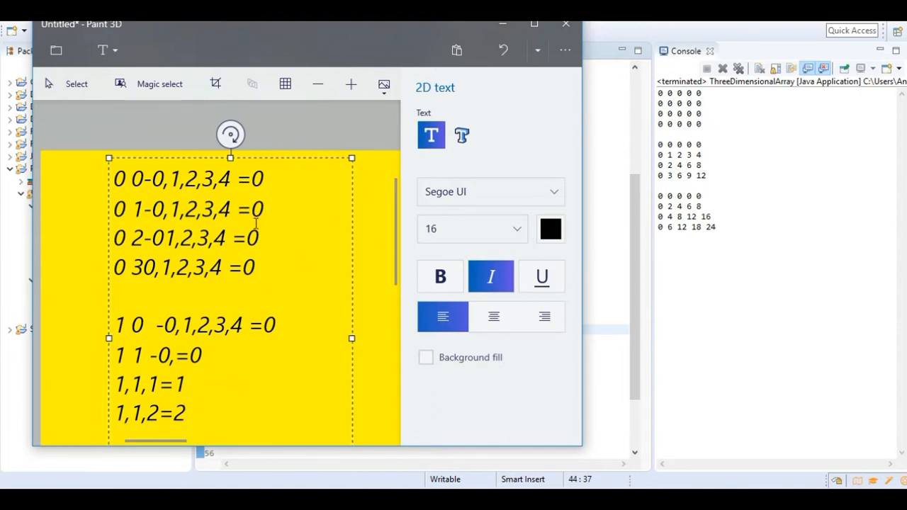
{"action": "mouse_move", "coordinate": [119, 227]}
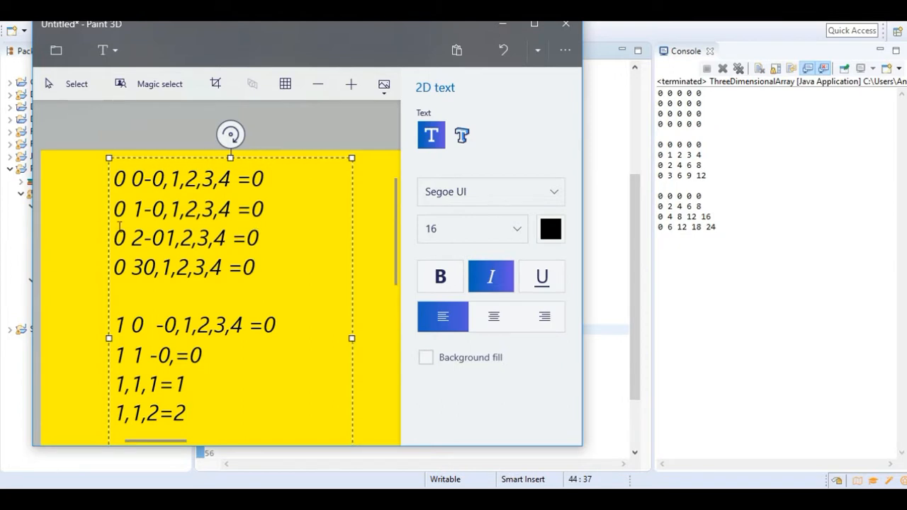
- Replace the i=1 lines with the i=2 line 2 0 0,1,2.....=0;
{"action": "left_click_drag", "start_coordinate": [113, 297], "coordinate": [210, 394]}
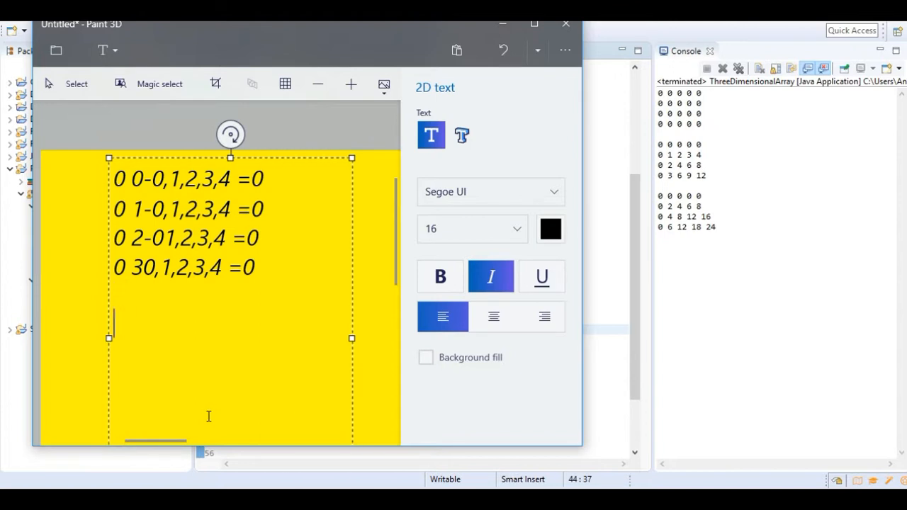
{"action": "type", "text": "2"}
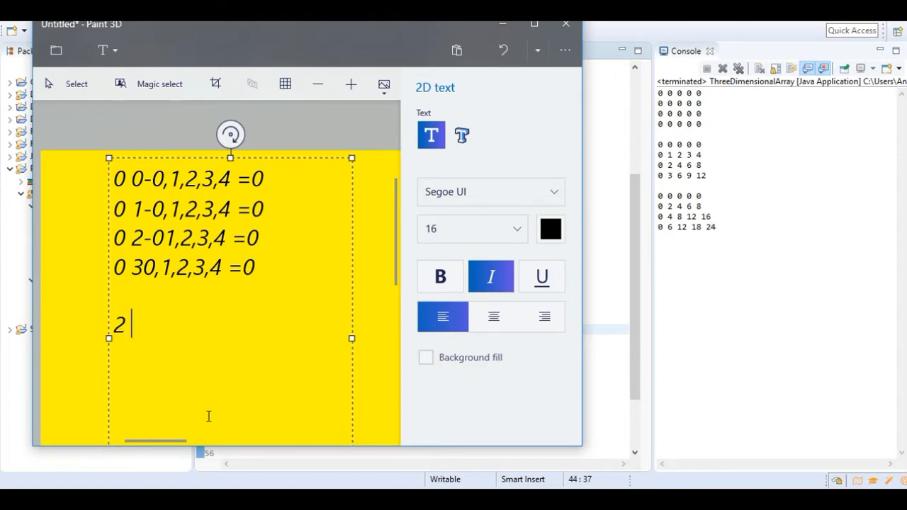
{"action": "type", "text": "0"}
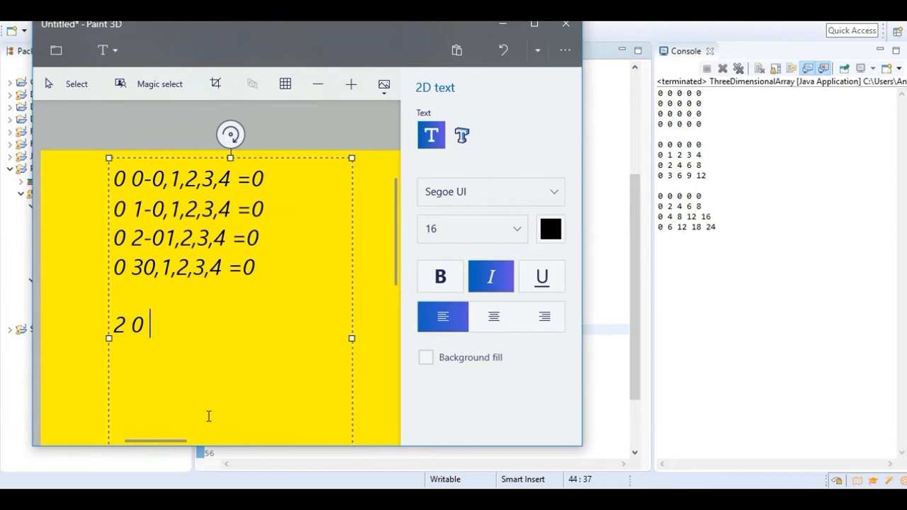
{"action": "type", "text": "0."}
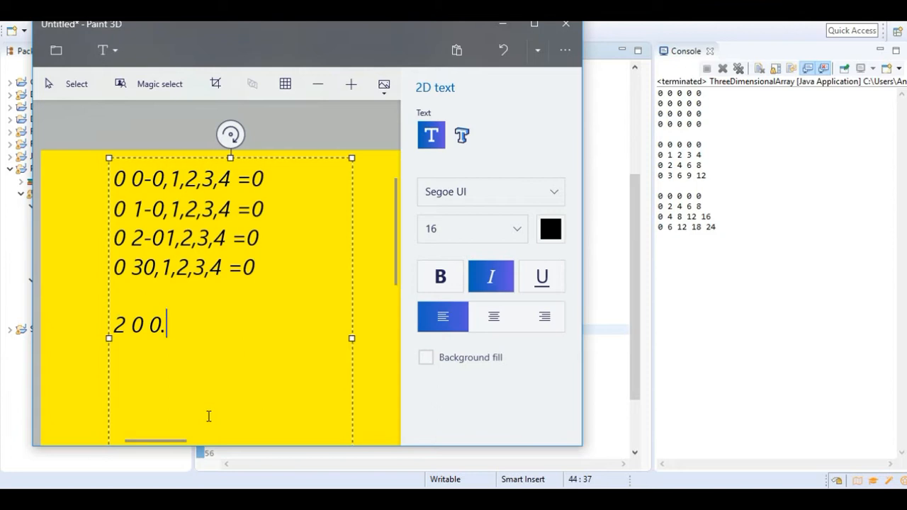
{"action": "type", "text": ",1"}
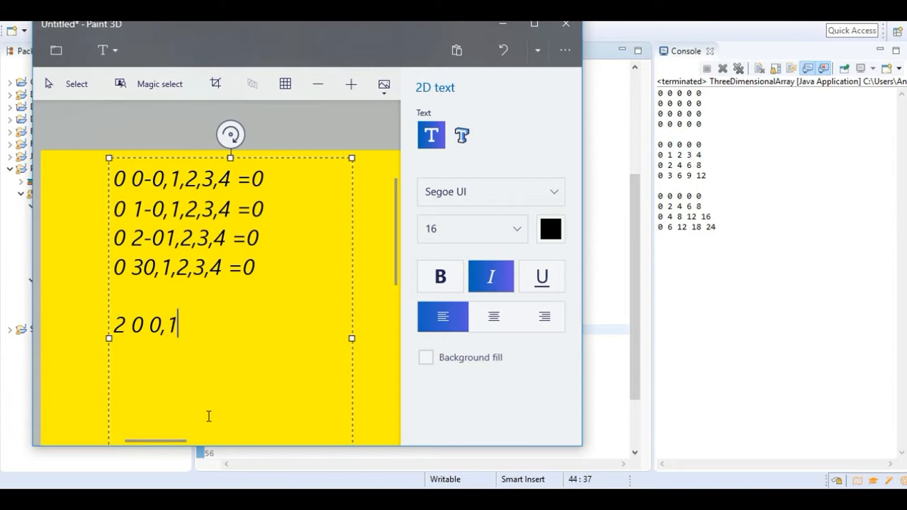
{"action": "type", "text": ",2.....=0"}
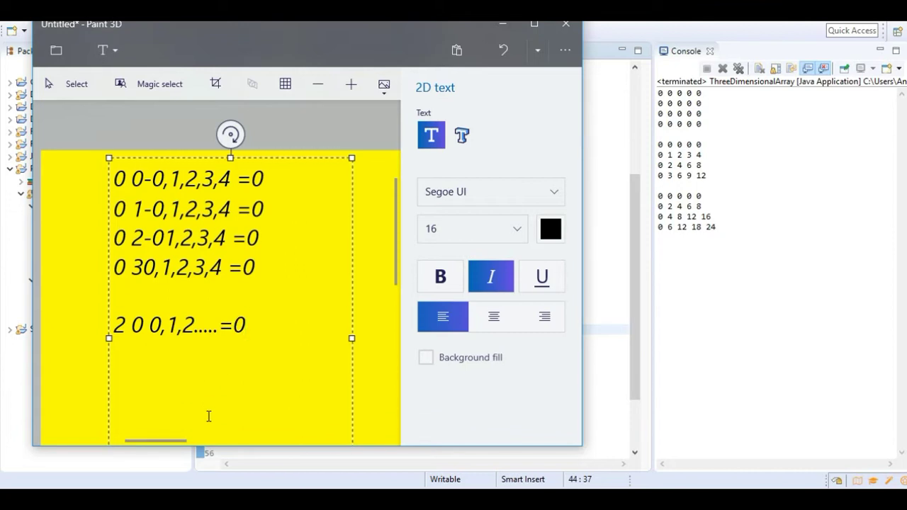
{"action": "type", "text": ";"}
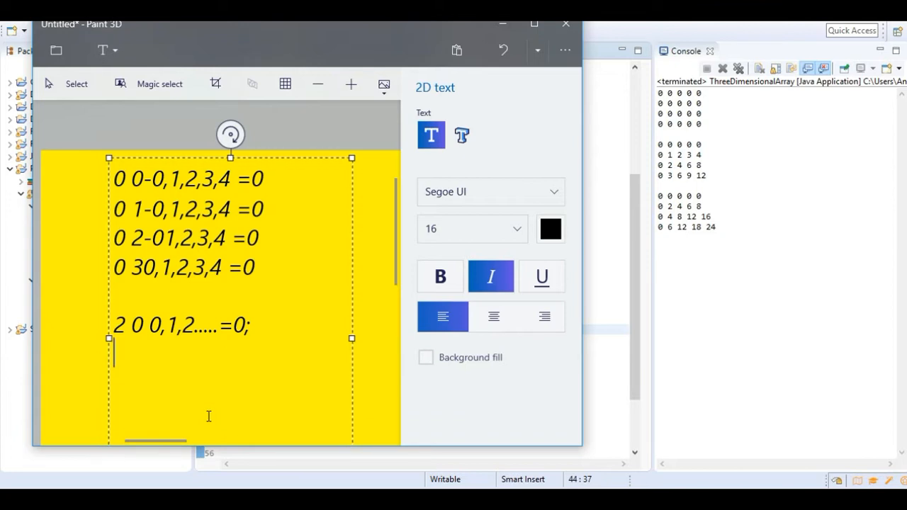
- Add the lines 2 1,0=0; and a started 2,2,1= entry
{"action": "type", "text": "2"}
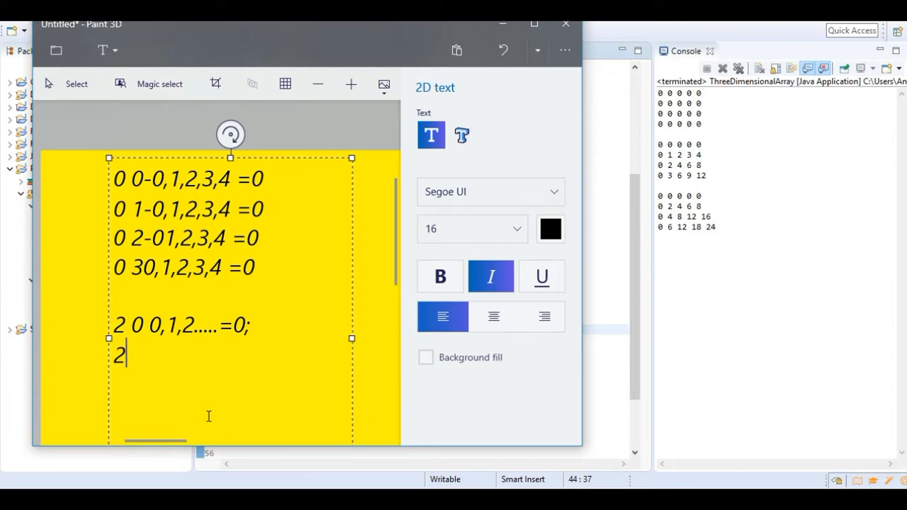
{"action": "type", "text": "1,"}
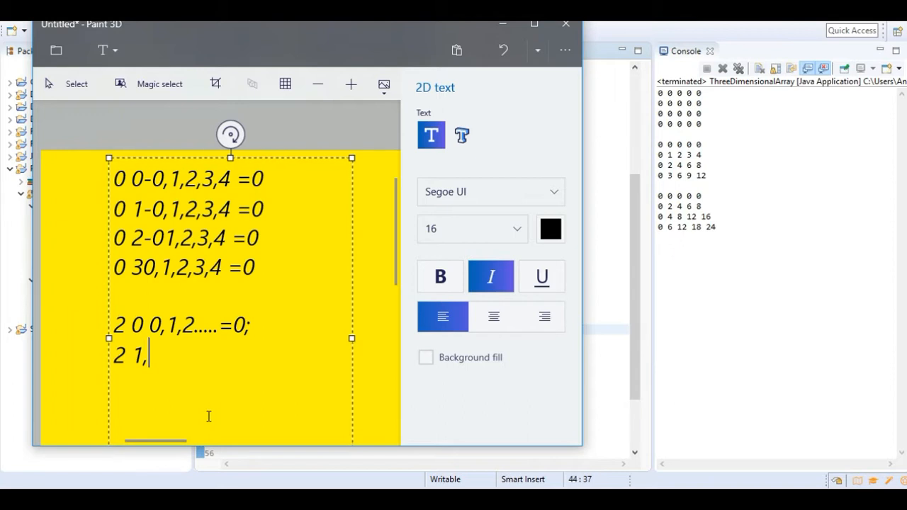
{"action": "type", "text": "0"}
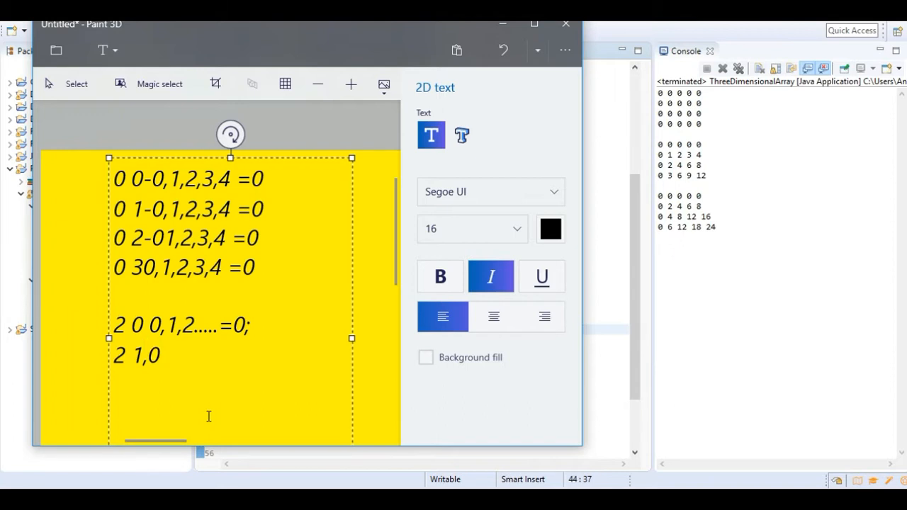
{"action": "type", "text": "=0;"}
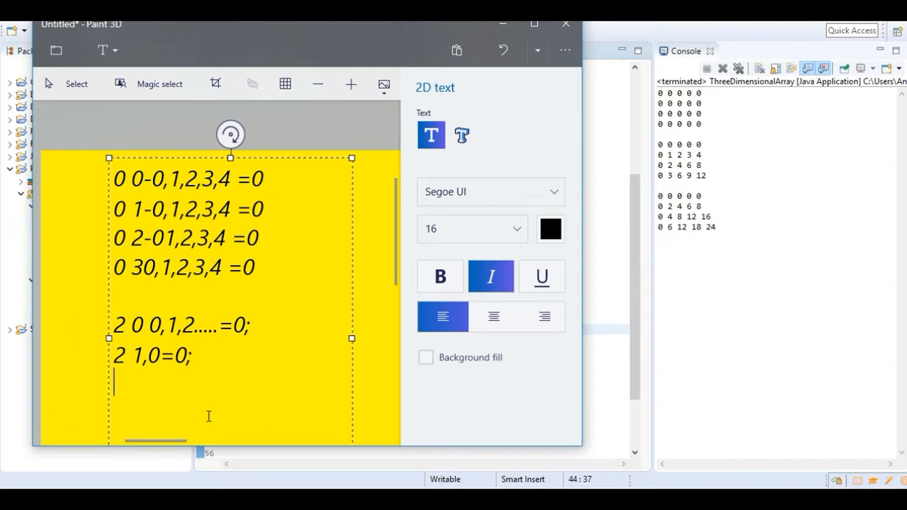
{"action": "type", "text": "2,2,1"}
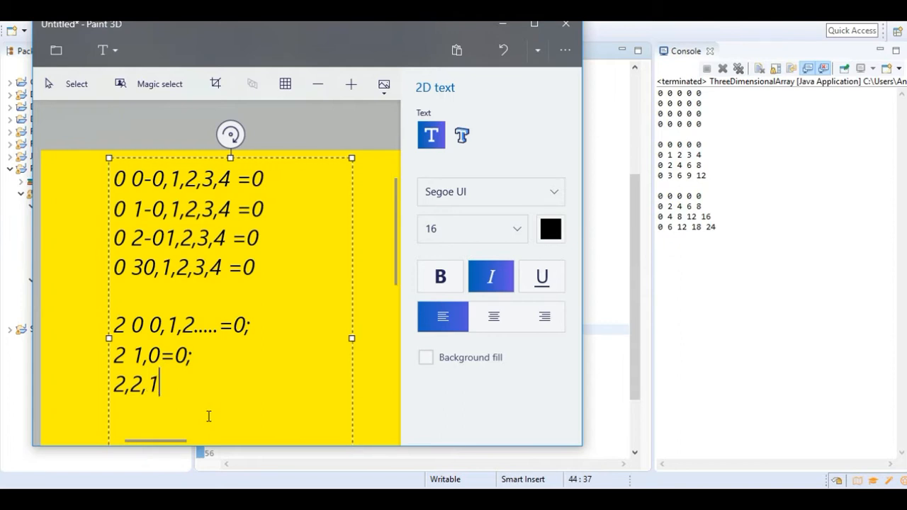
{"action": "type", "text": "="}
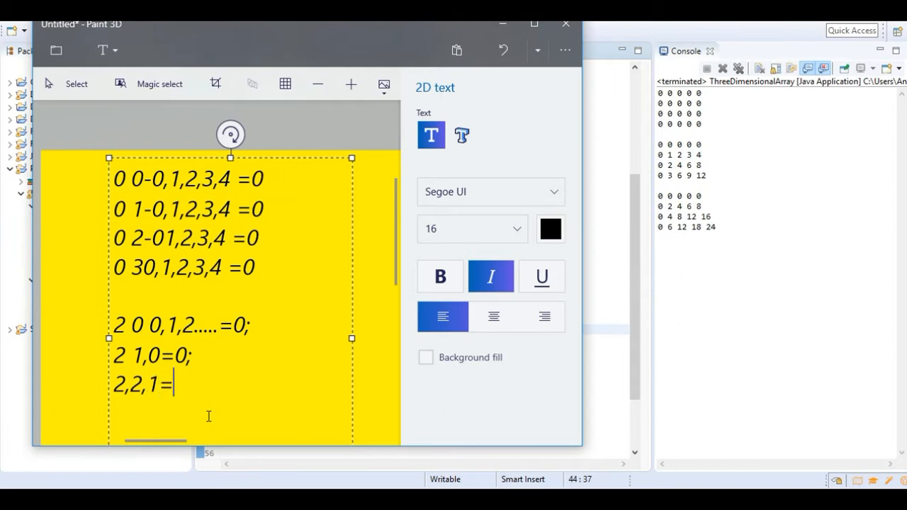
{"action": "type", "text": "4"}
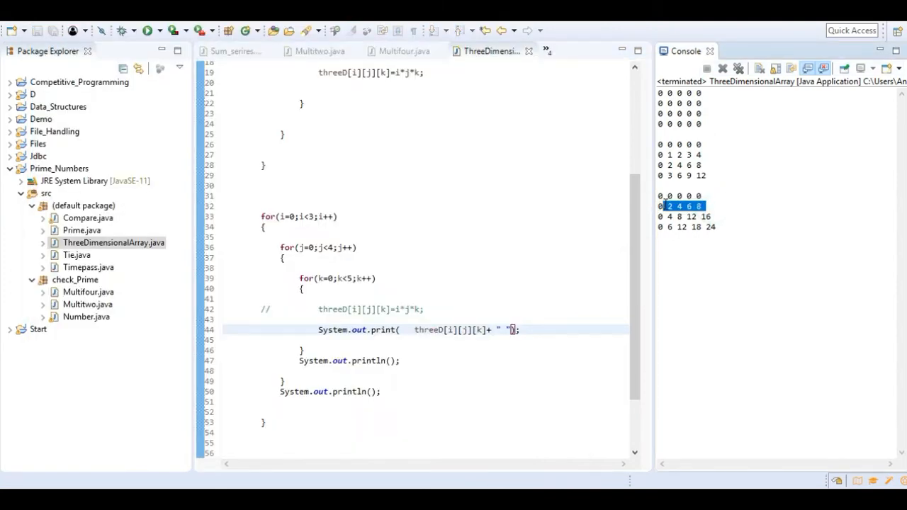
{"action": "mouse_move", "coordinate": [732, 405]}
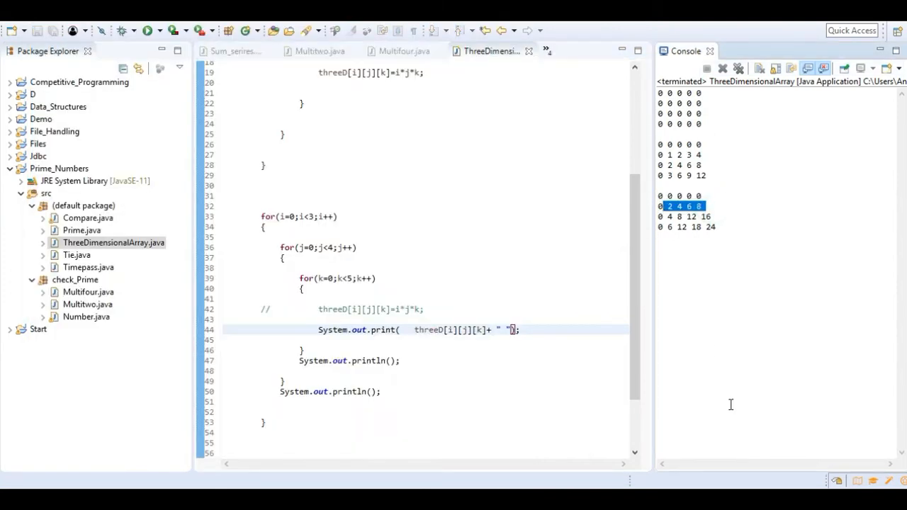
{"action": "mouse_move", "coordinate": [679, 217]}
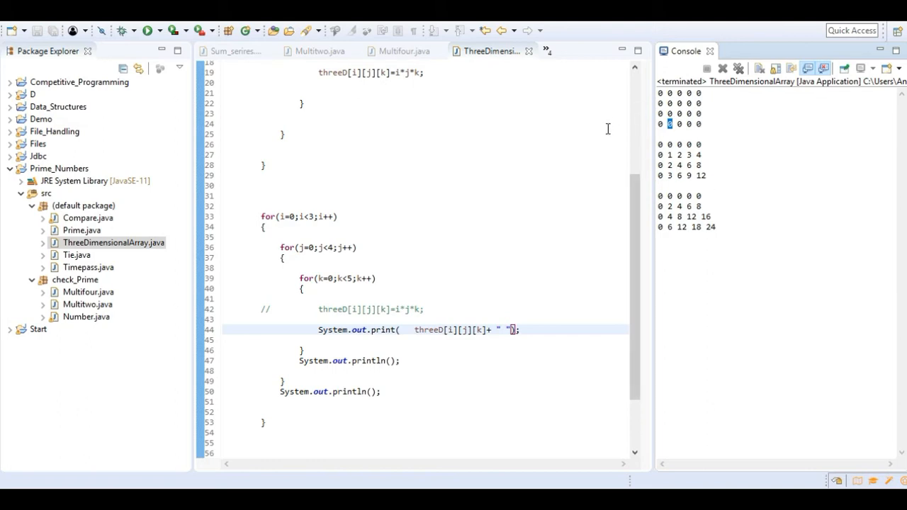
- Scroll the editor through ThreeDimensionalArray's fill and print loops above the i*j*k console output
{"action": "scroll", "scroll_direction": "down", "scroll_amount": 3}
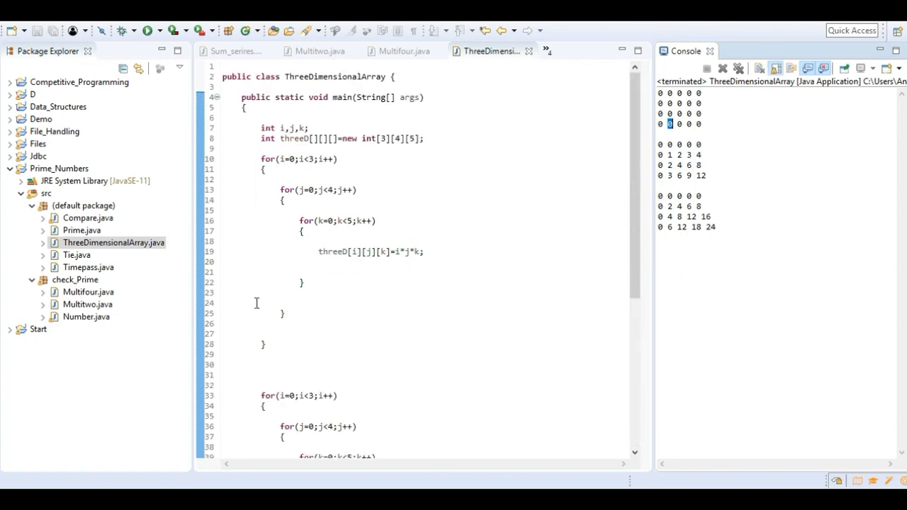
{"action": "scroll", "scroll_direction": "down", "scroll_amount": 3}
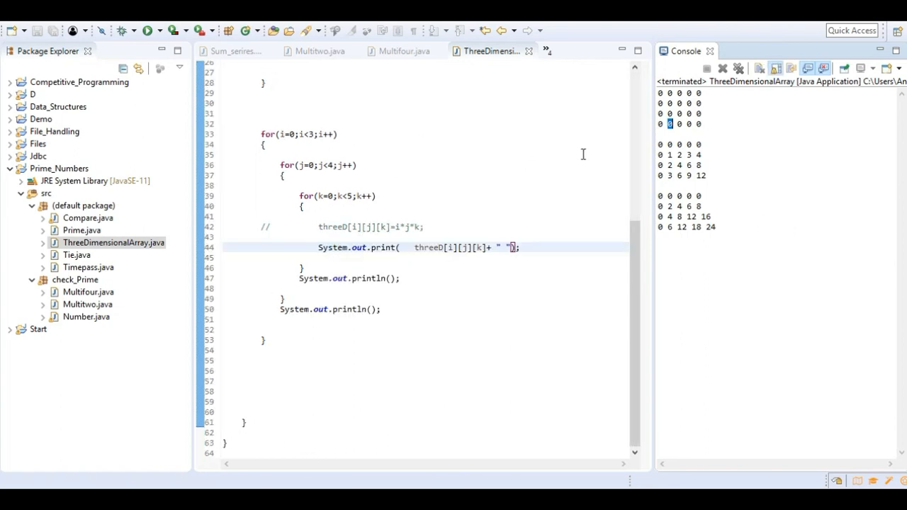